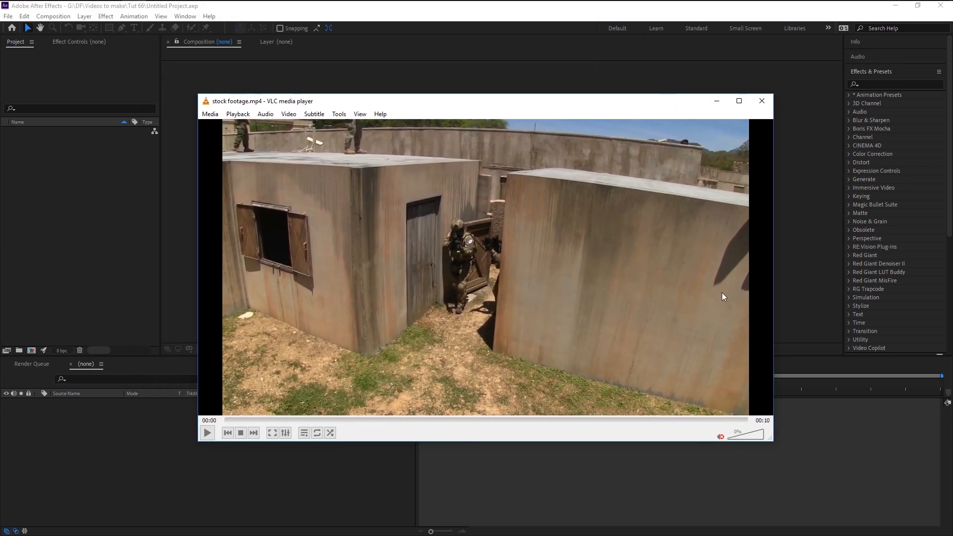
Step: Preview the soldier stock footage clip in VLC and close the player
click(206, 432)
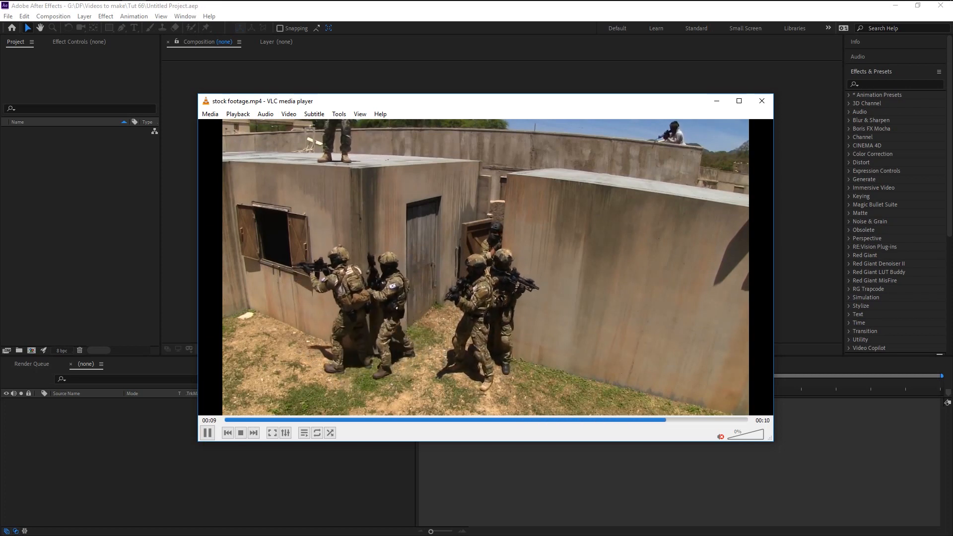
click(761, 101)
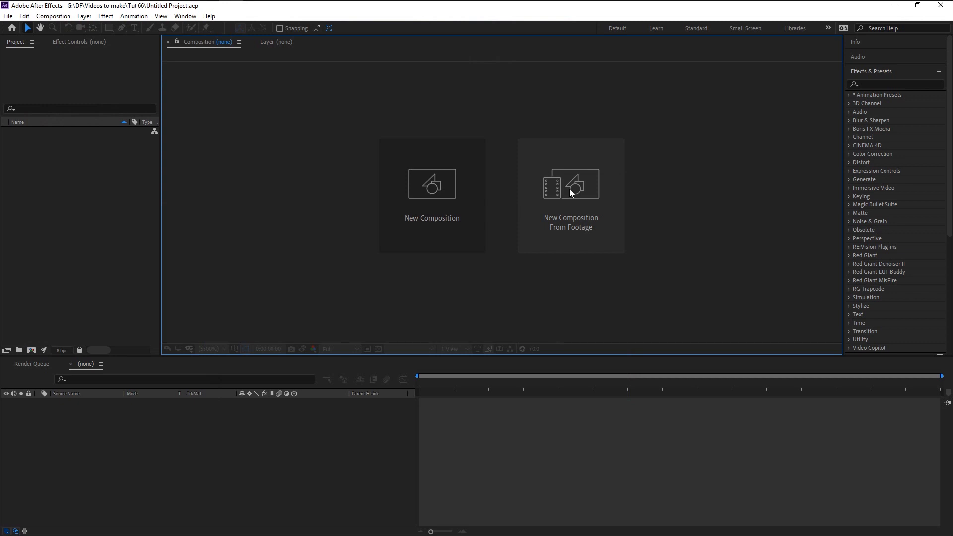
Step: Build a new composition from the imported stock footage.mp4 clip
click(569, 195)
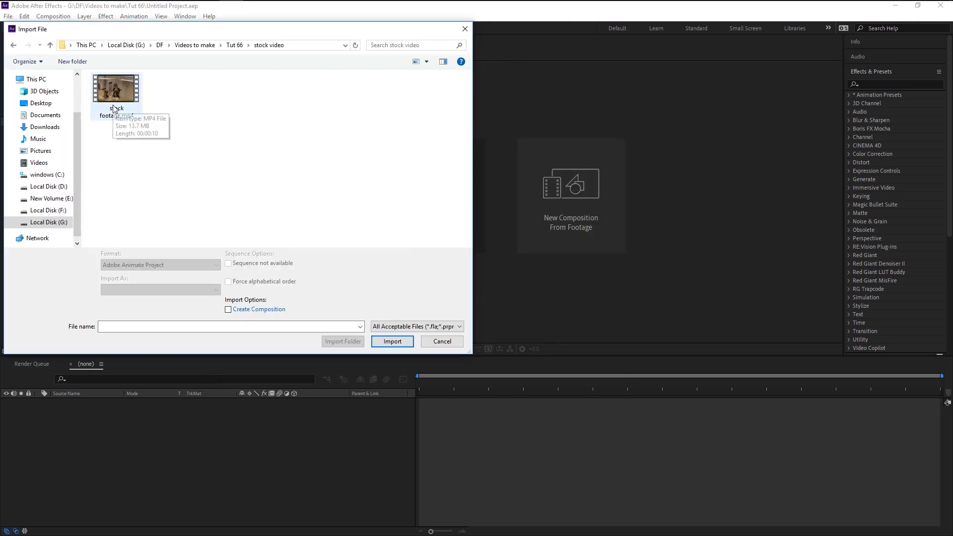
click(116, 89)
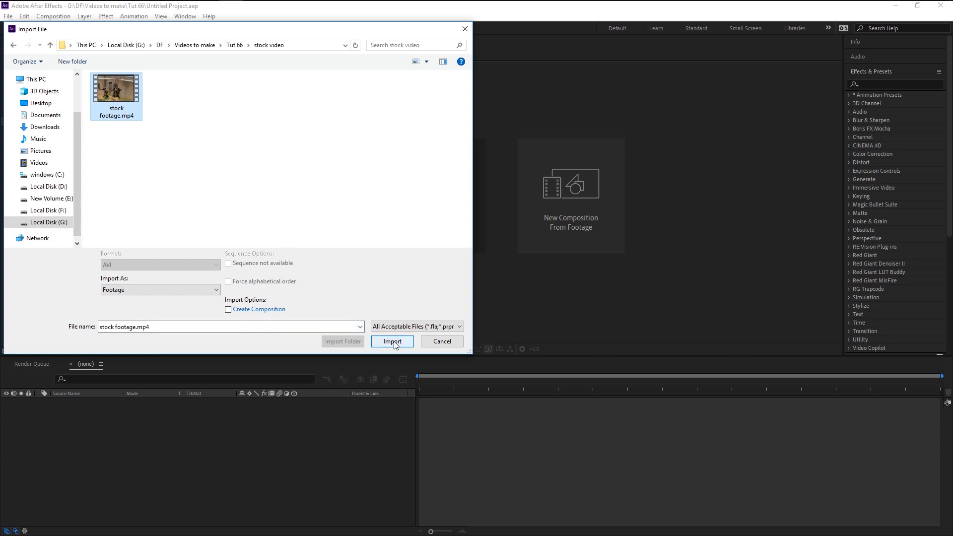
click(392, 341)
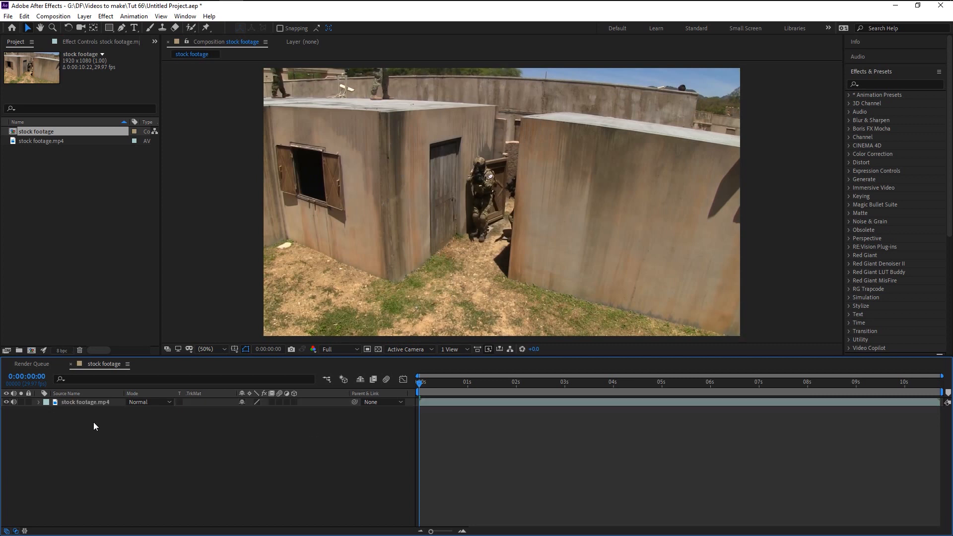
Step: Scrub the timeline to 0:00:02:14 where the soldiers have their rifles raised
click(581, 381)
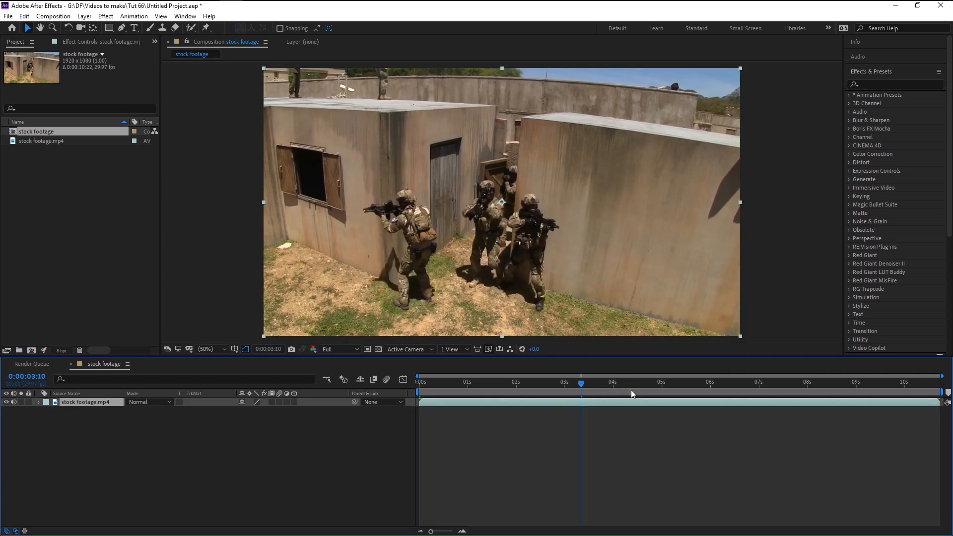
click(547, 381)
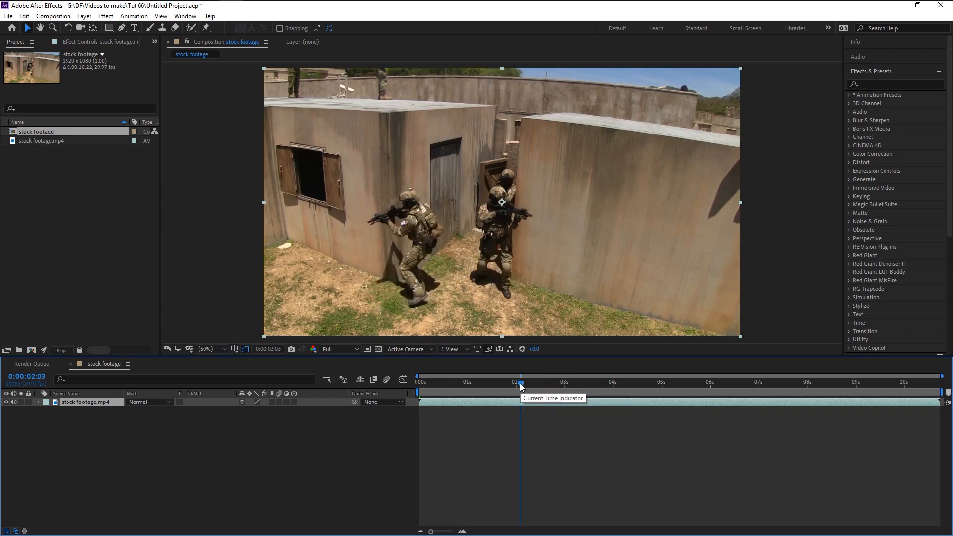
mouse_move(367, 256)
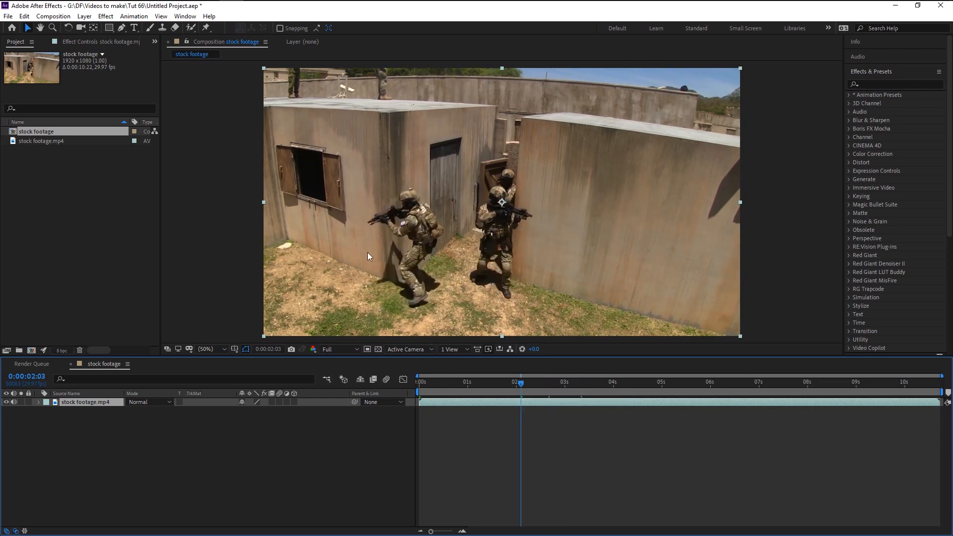
drag(521, 383, 527, 383)
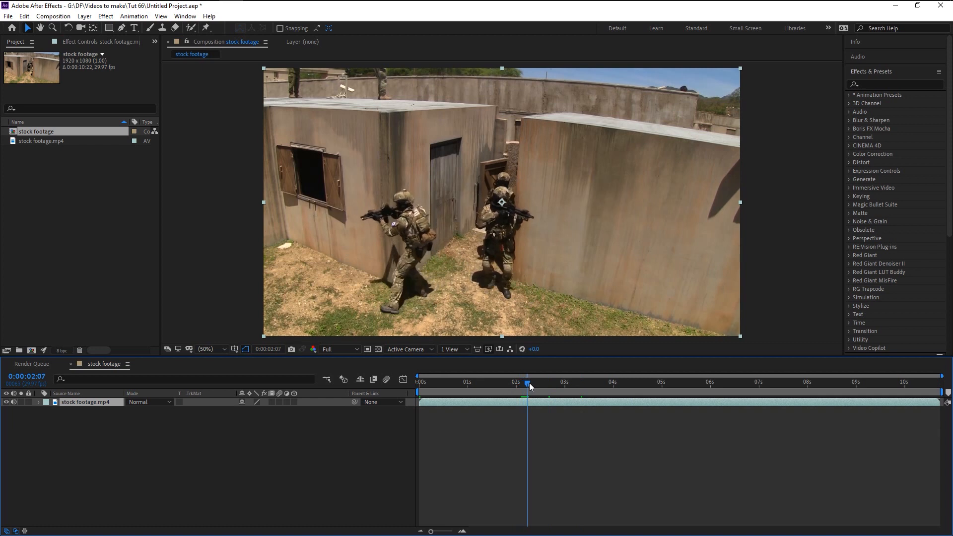
drag(527, 383, 542, 383)
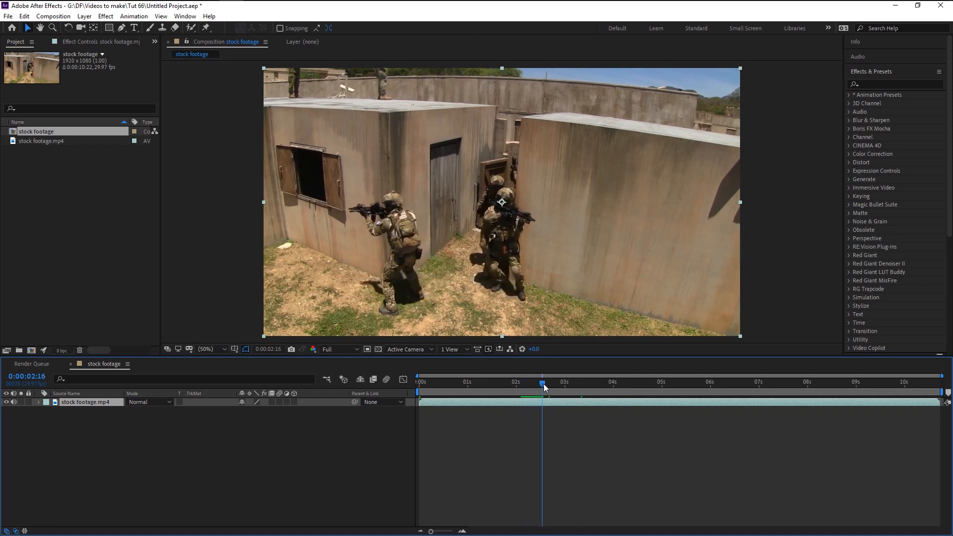
drag(543, 384, 549, 384)
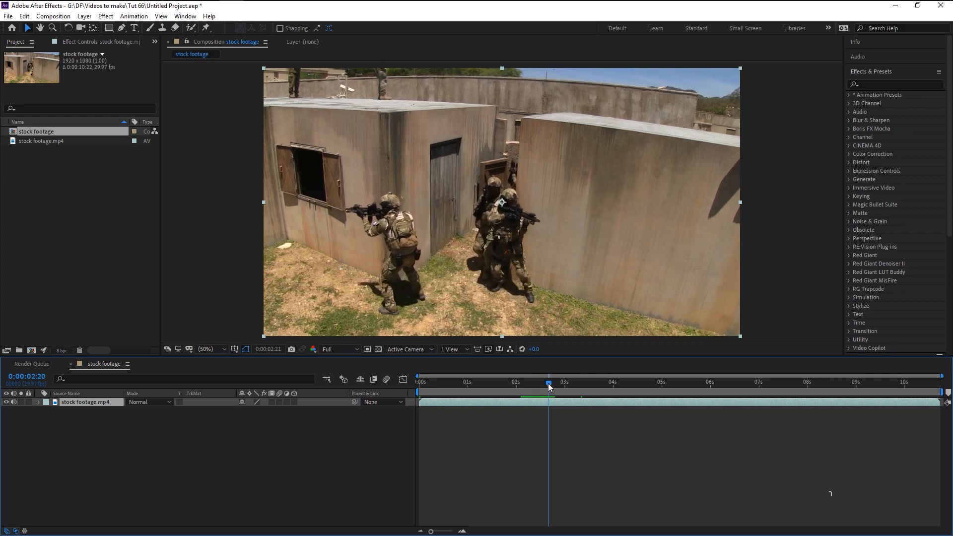
drag(548, 381, 538, 381)
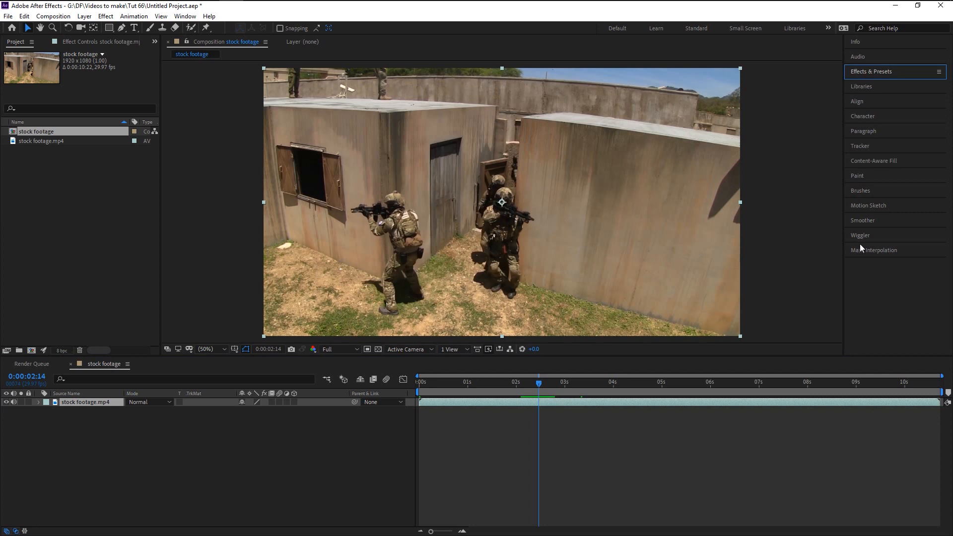
mouse_move(866, 149)
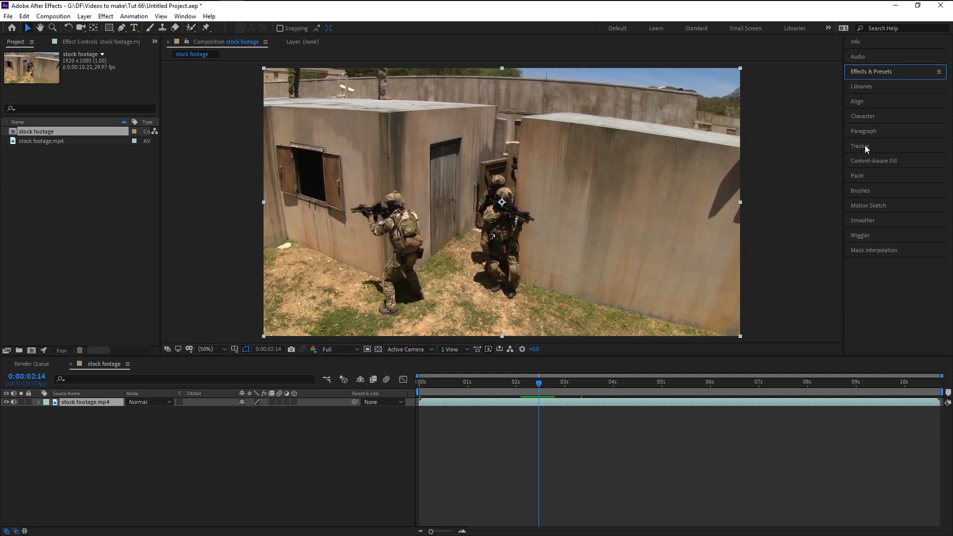
Step: Show the Tracker panel and set stock footage.mp4 as the Motion Source
click(859, 145)
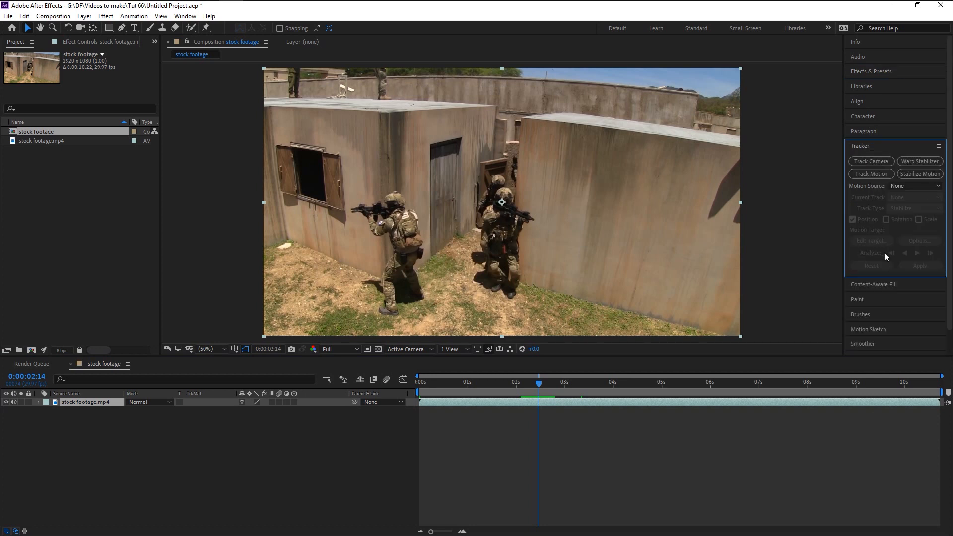
click(185, 16)
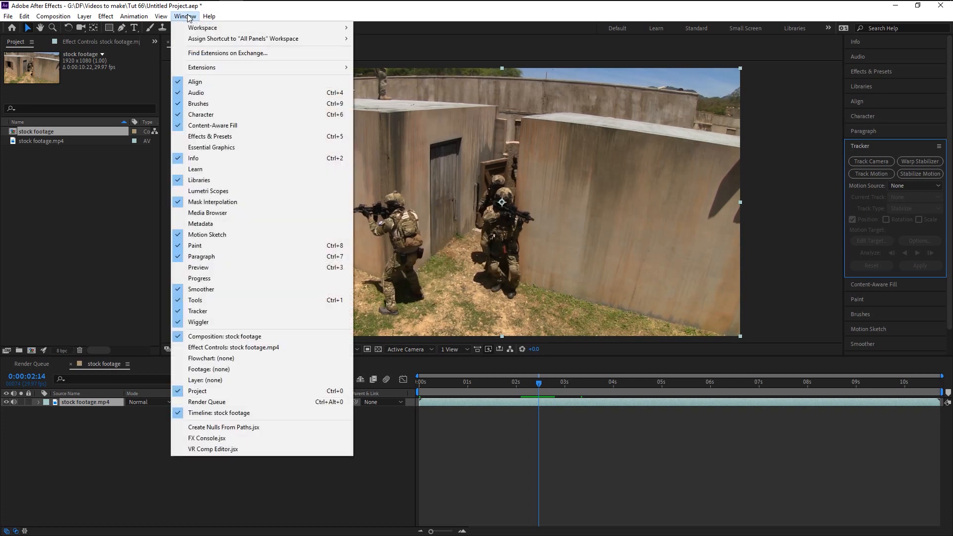
mouse_move(197, 310)
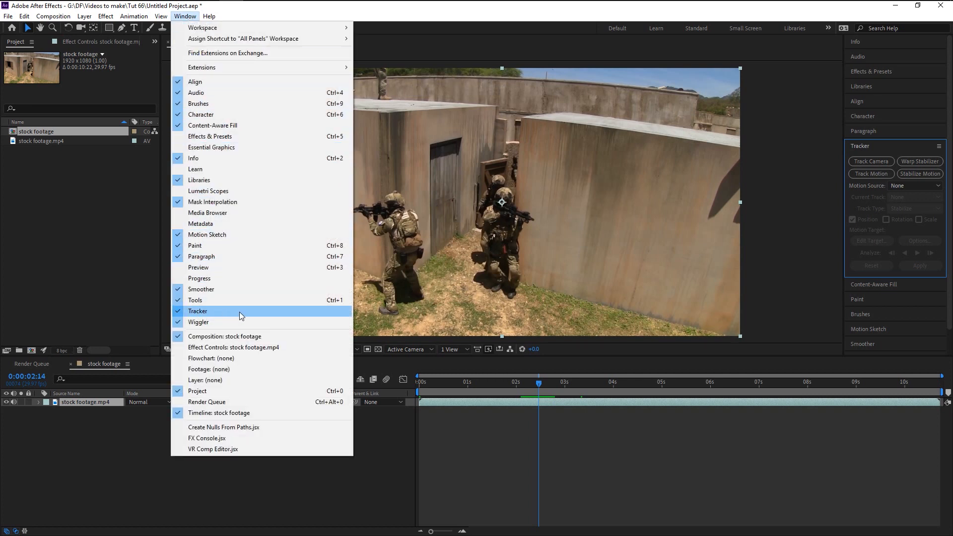
click(198, 310)
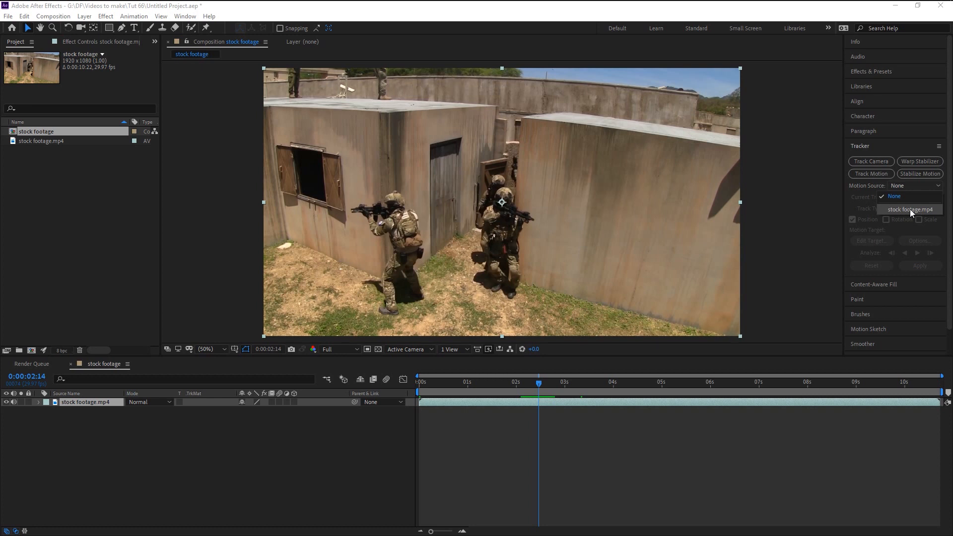
click(893, 195)
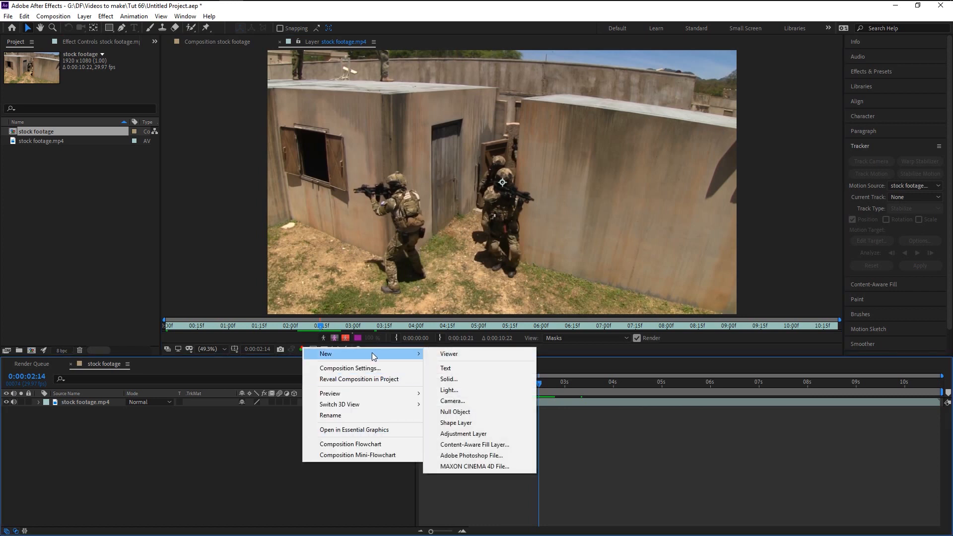
Step: Add a Null 1 layer and start a Track Motion track, keeping Tracker 1 current
click(455, 410)
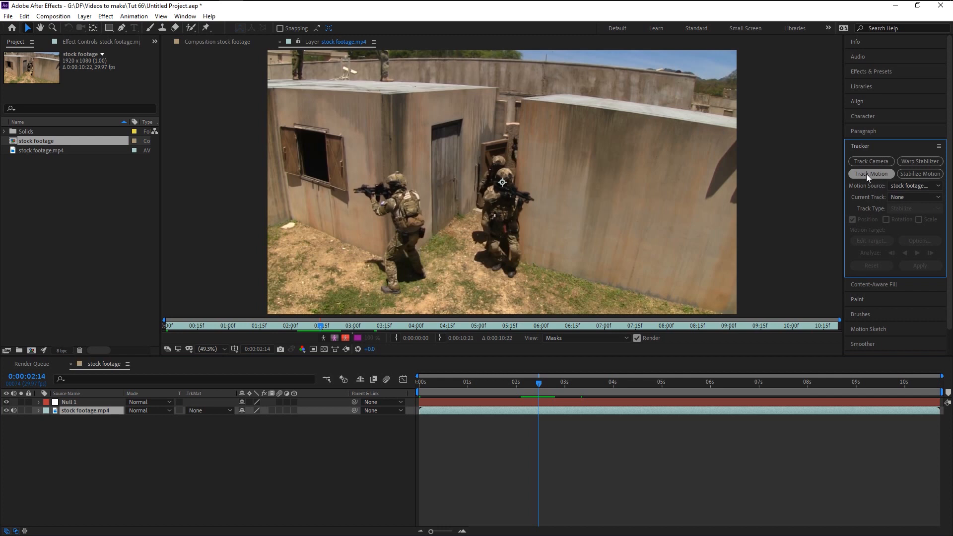
click(869, 174)
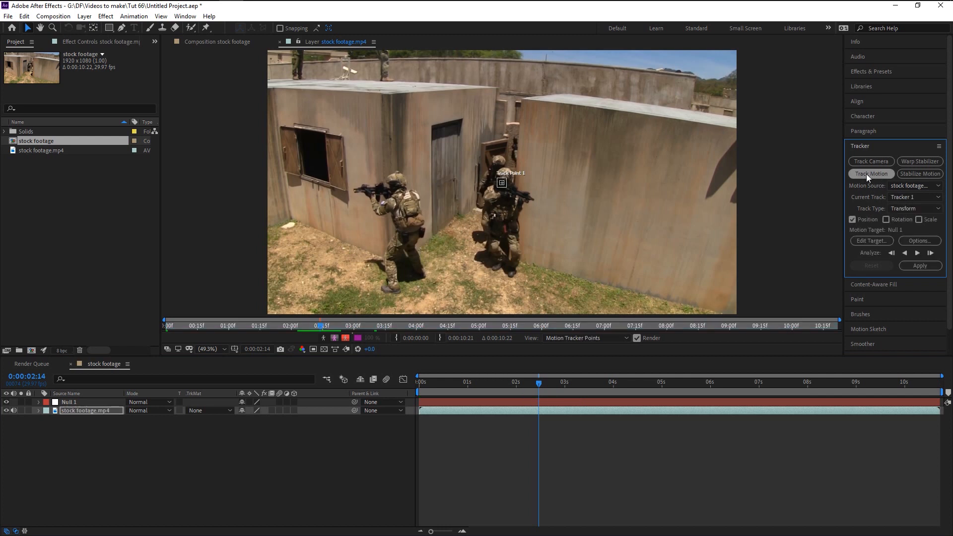
click(914, 197)
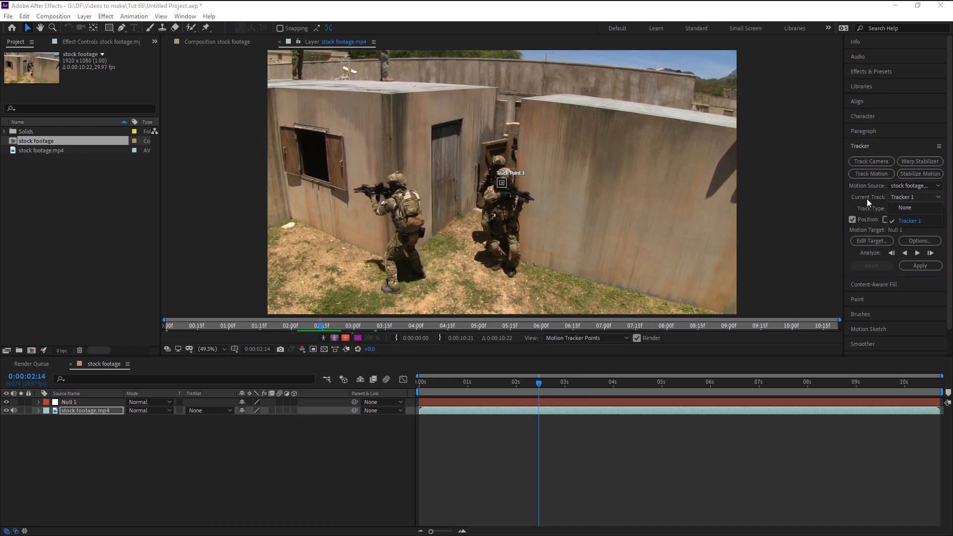
click(914, 207)
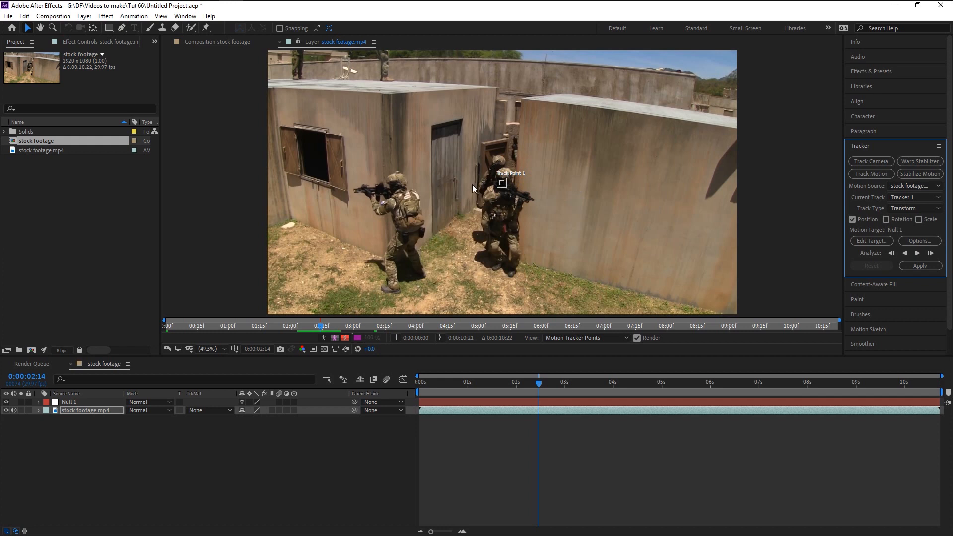
mouse_move(474, 192)
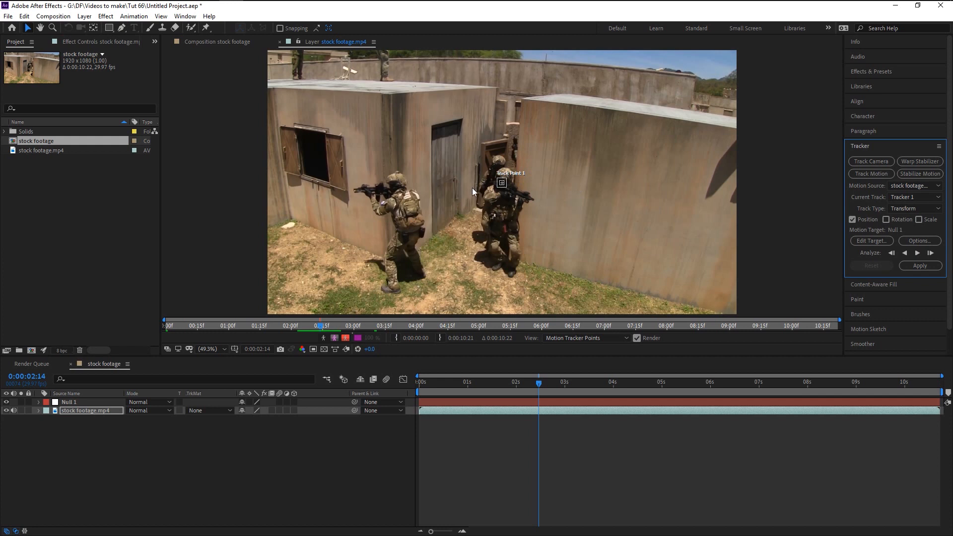
mouse_move(493, 204)
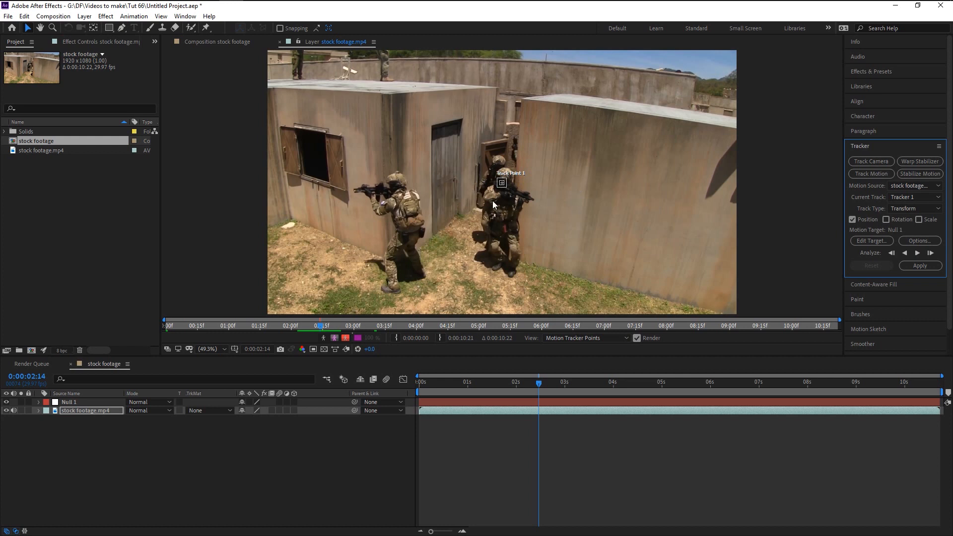
mouse_move(341, 196)
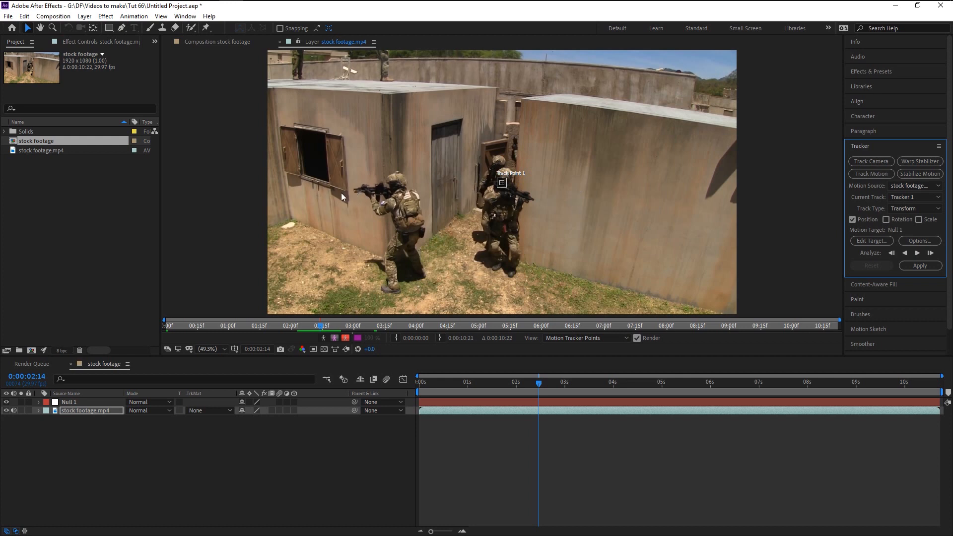
mouse_move(501, 185)
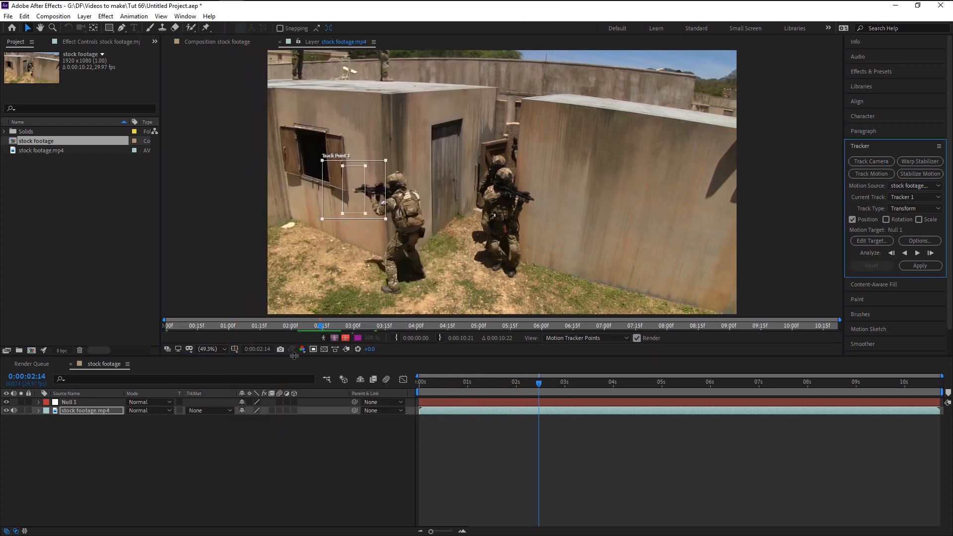
Step: Zoom the Layer view to 200% and shrink Track Point 1 around the rifle muzzle
click(209, 348)
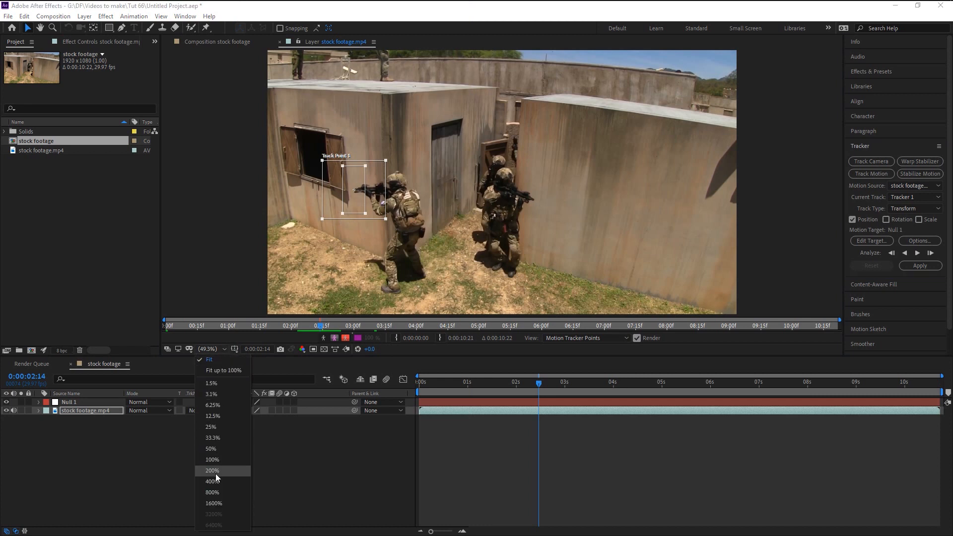
click(212, 480)
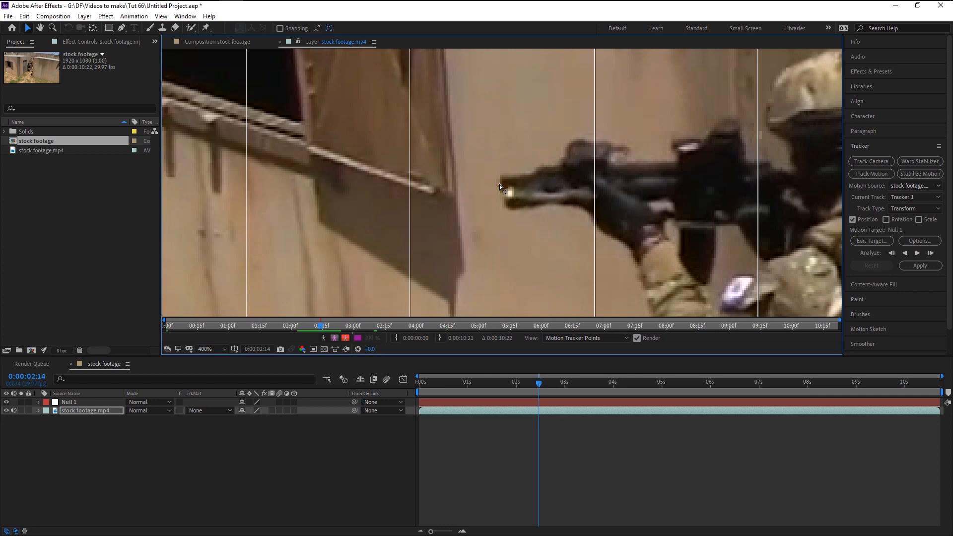
click(204, 349)
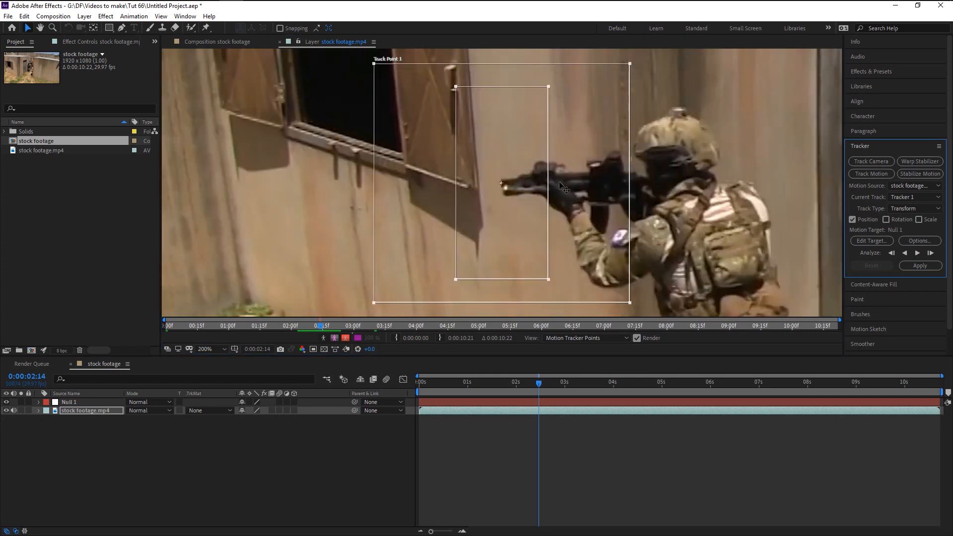
drag(537, 280, 537, 239)
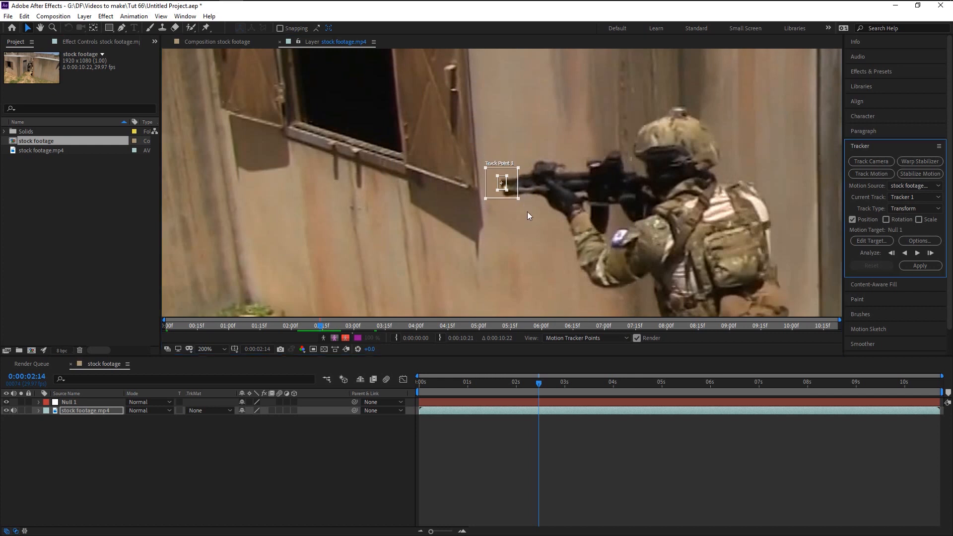
mouse_move(441, 394)
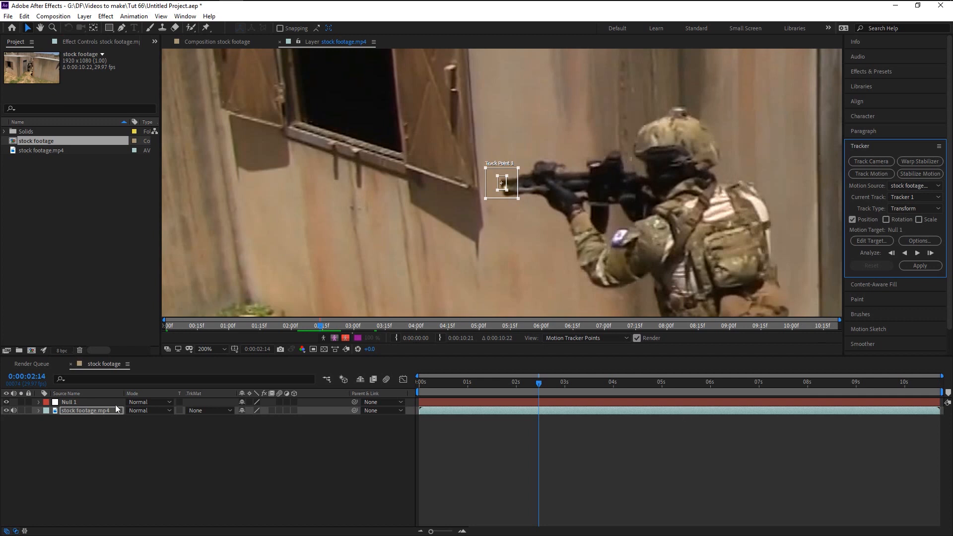
mouse_move(899, 236)
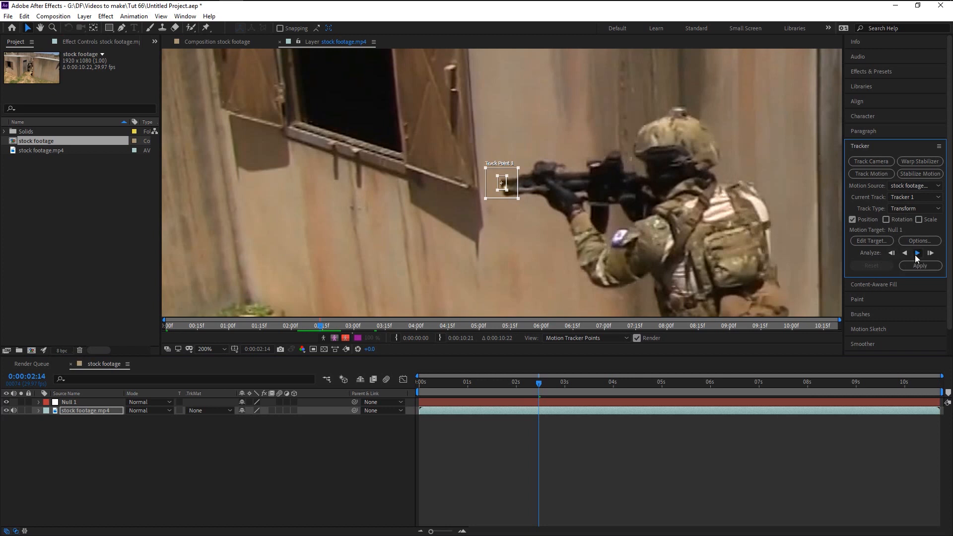
Step: Analyze forward so Track Point 1 follows the rifle, stopping near 5:24
click(917, 253)
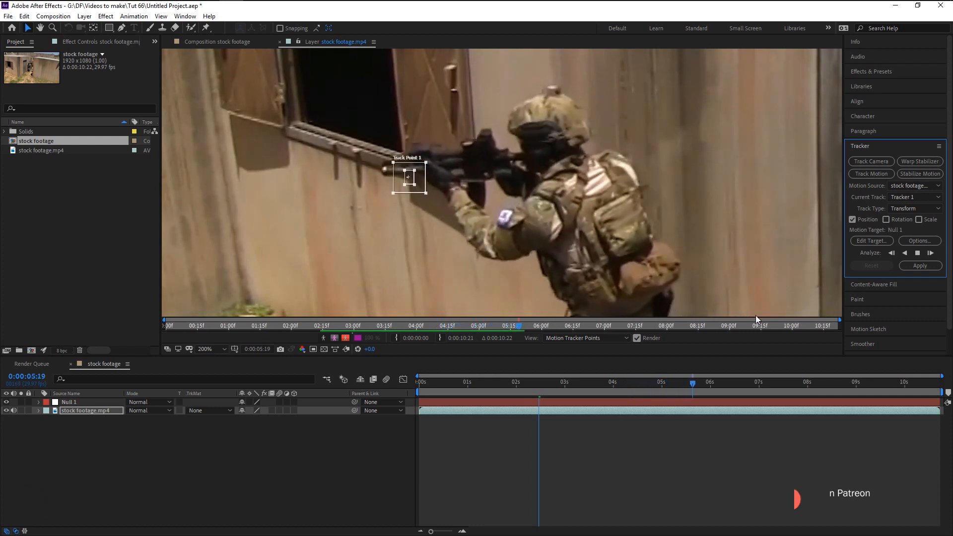
click(930, 253)
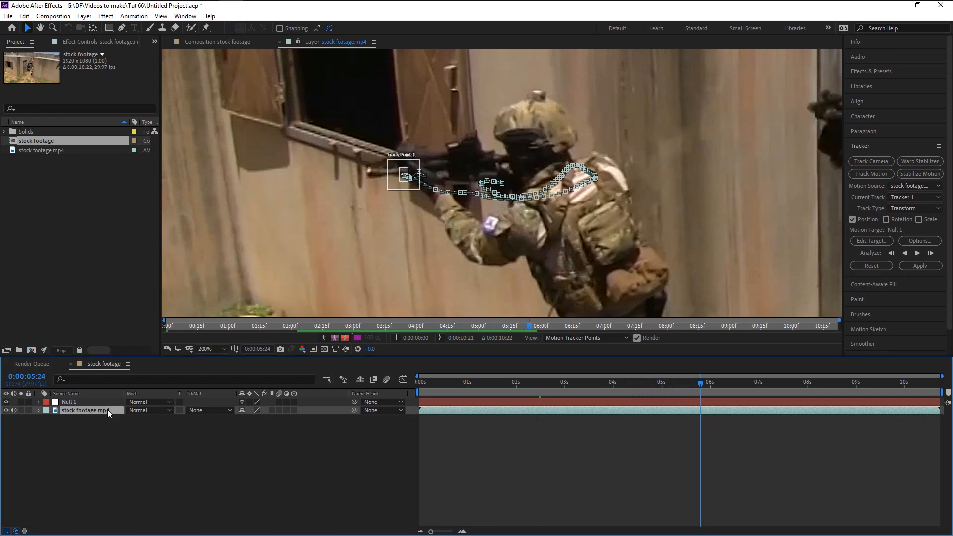
Step: Reveal Track Point 1's keyframes and review the track back to 4:28 where it drifts
click(38, 410)
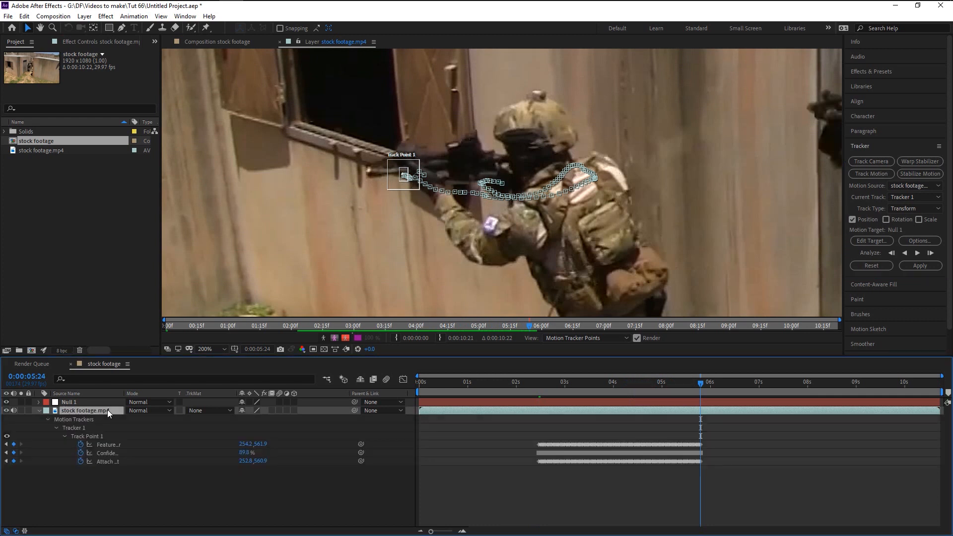
mouse_move(661, 491)
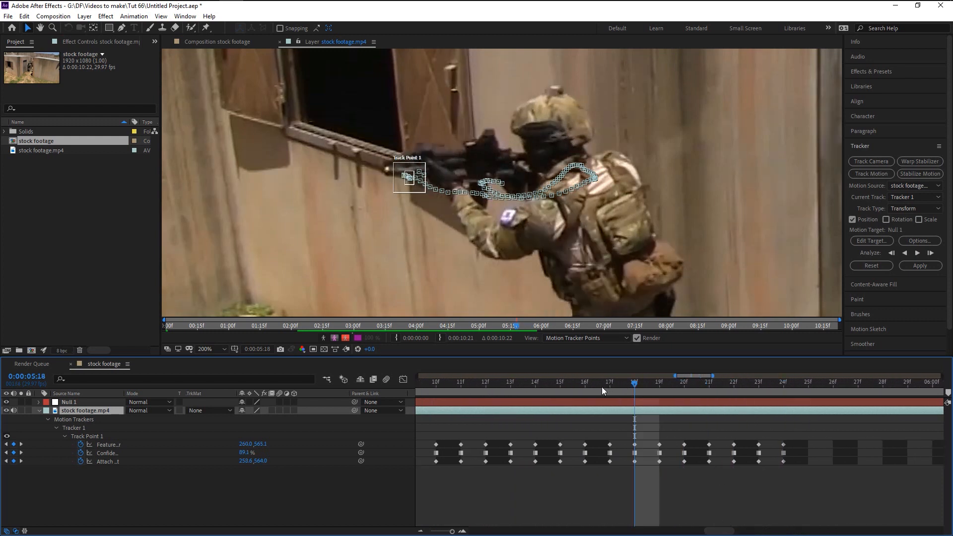
click(559, 381)
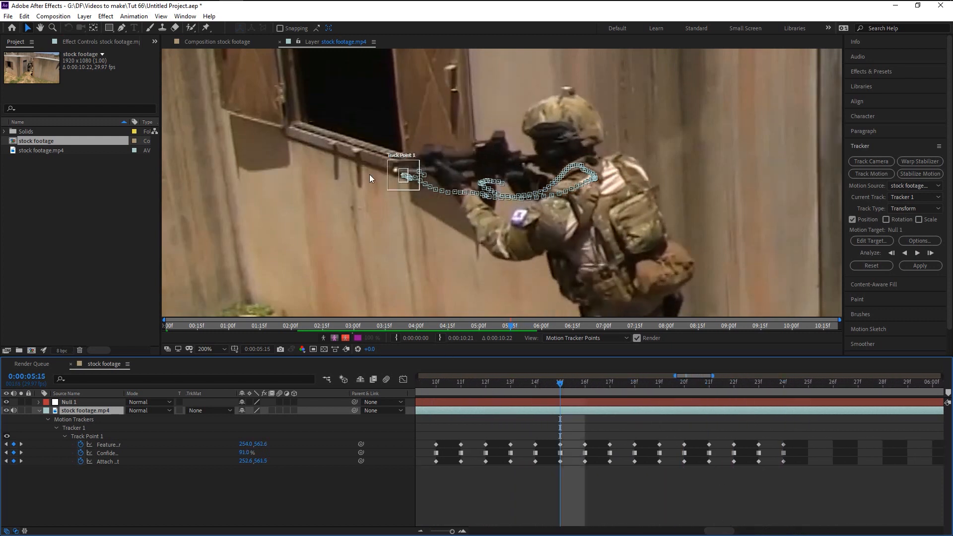
click(461, 381)
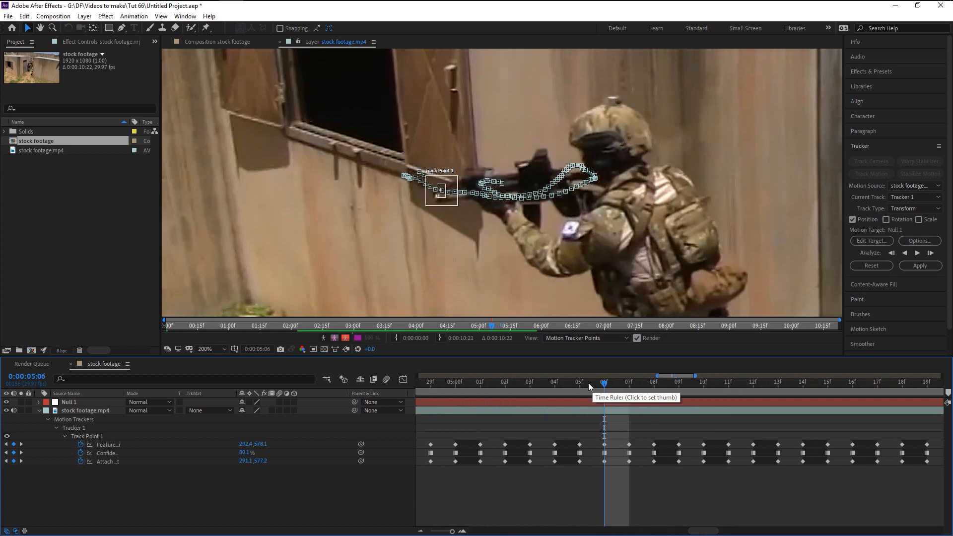
click(430, 382)
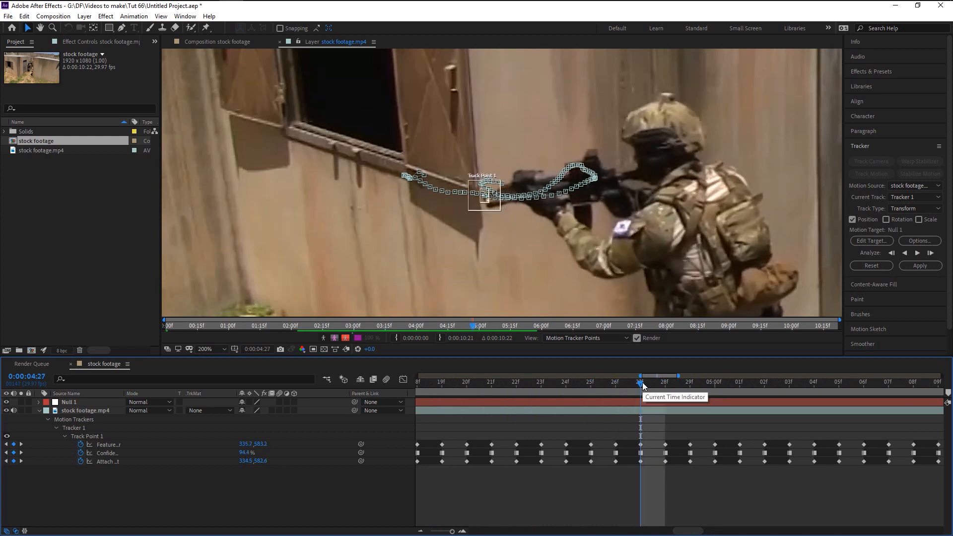
click(663, 381)
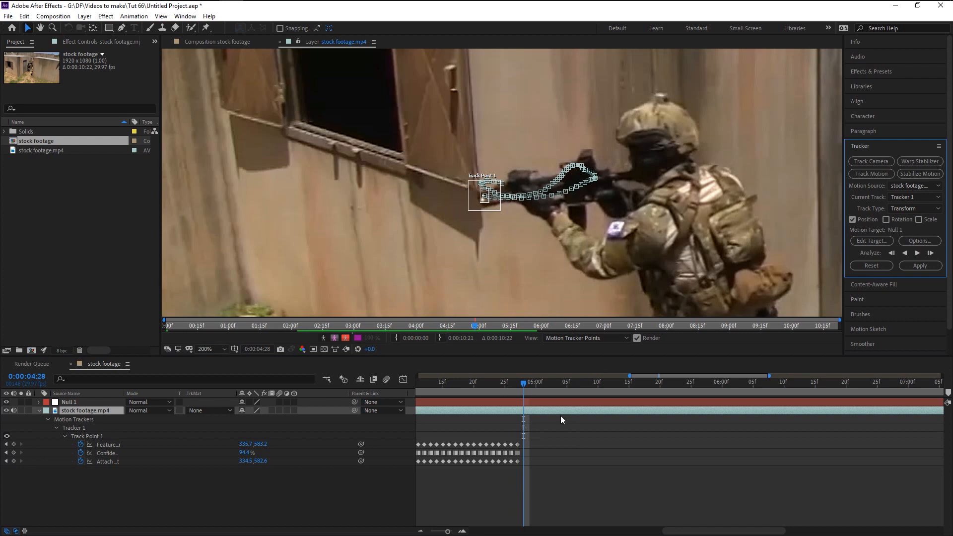
mouse_move(550, 400)
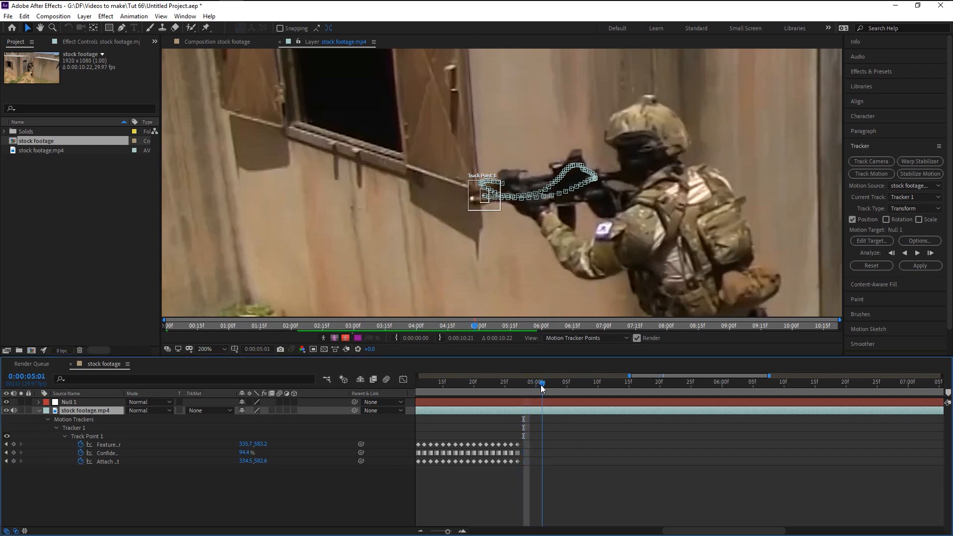
Step: Scrub to 5:26 and place Track Point 1 back on the rifle muzzle
drag(541, 383, 604, 383)
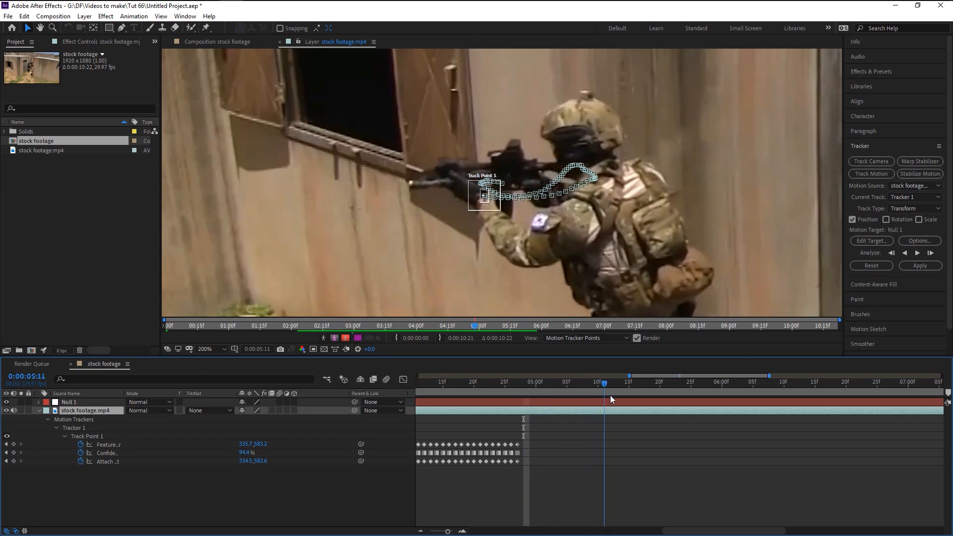
drag(604, 381, 716, 381)
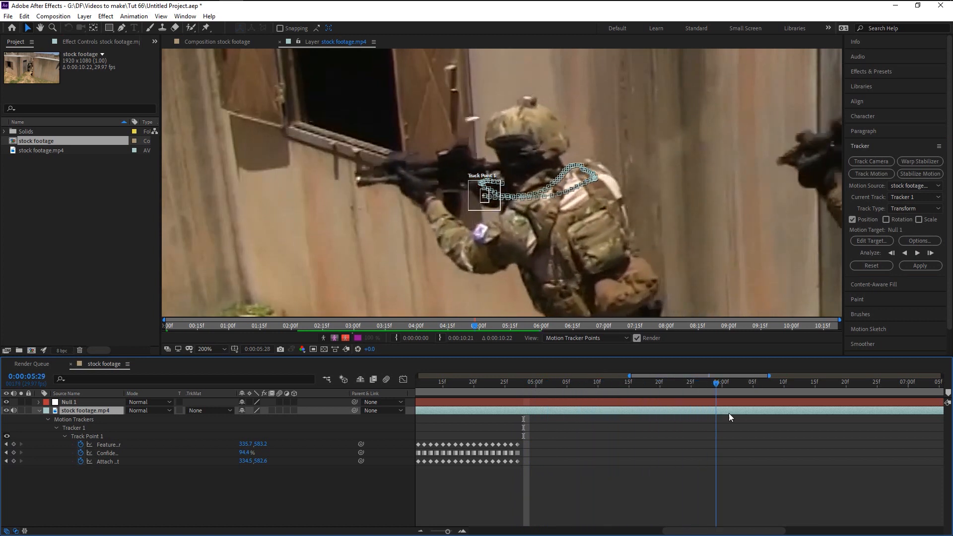
drag(721, 381, 703, 381)
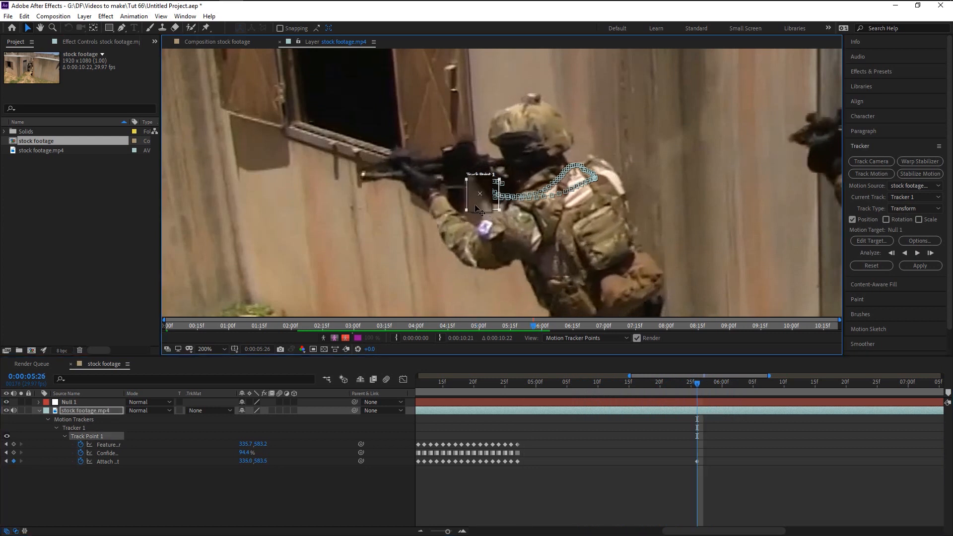
drag(480, 193, 351, 173)
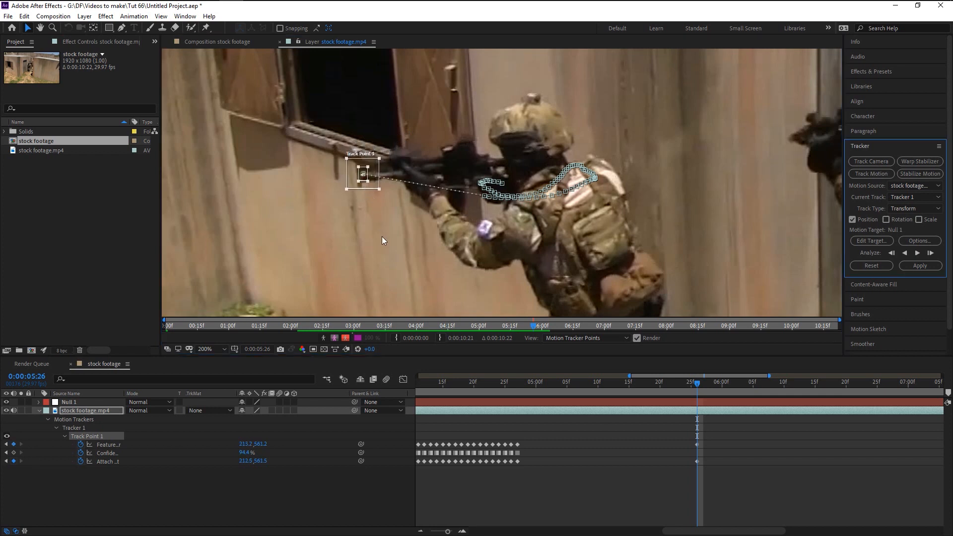
mouse_move(378, 194)
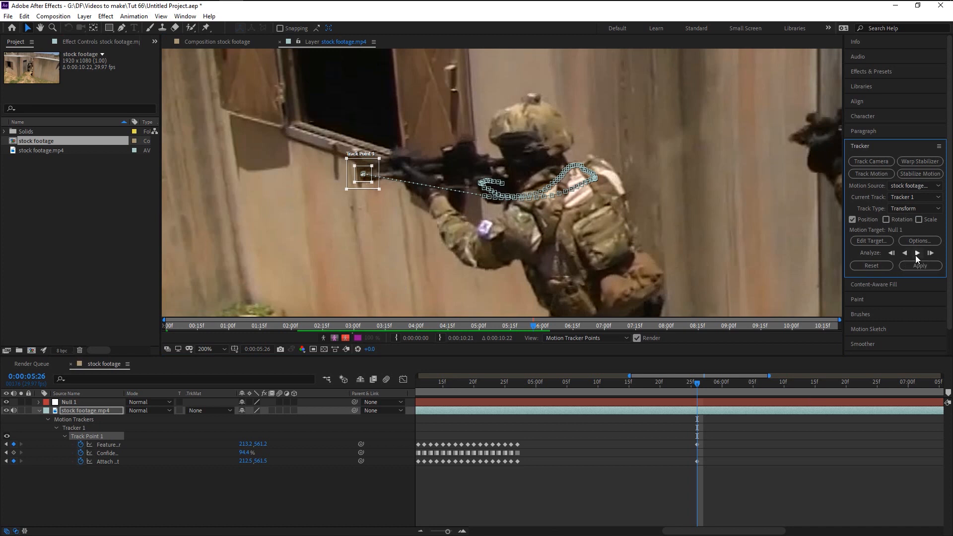
mouse_move(928, 258)
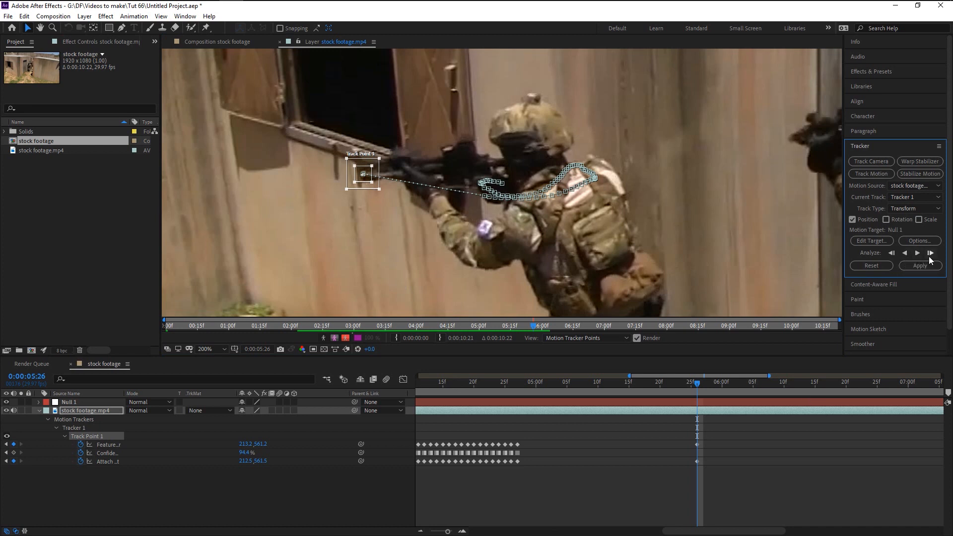
mouse_move(929, 253)
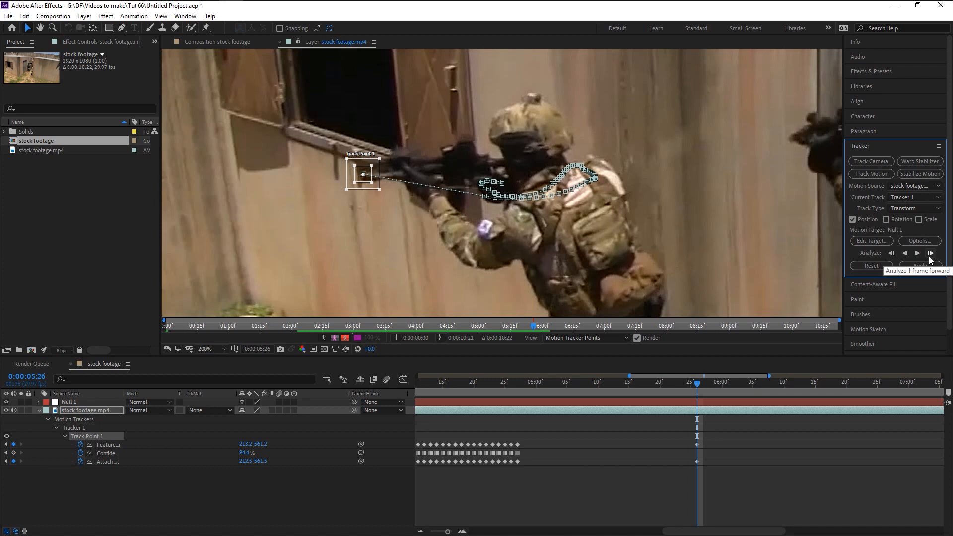
Step: Track frame by frame past 6:12, nudging the point onto the muzzle when it drifts
click(929, 253)
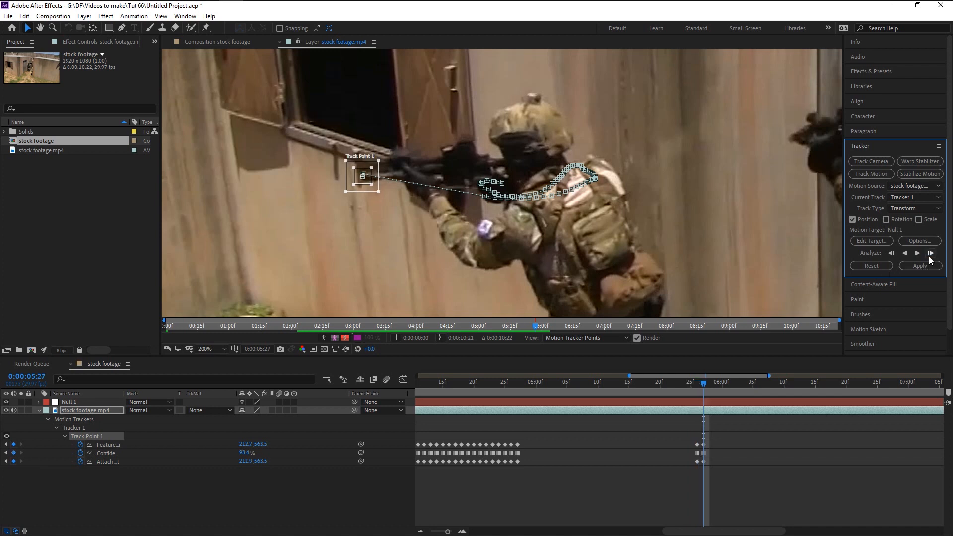
click(930, 253)
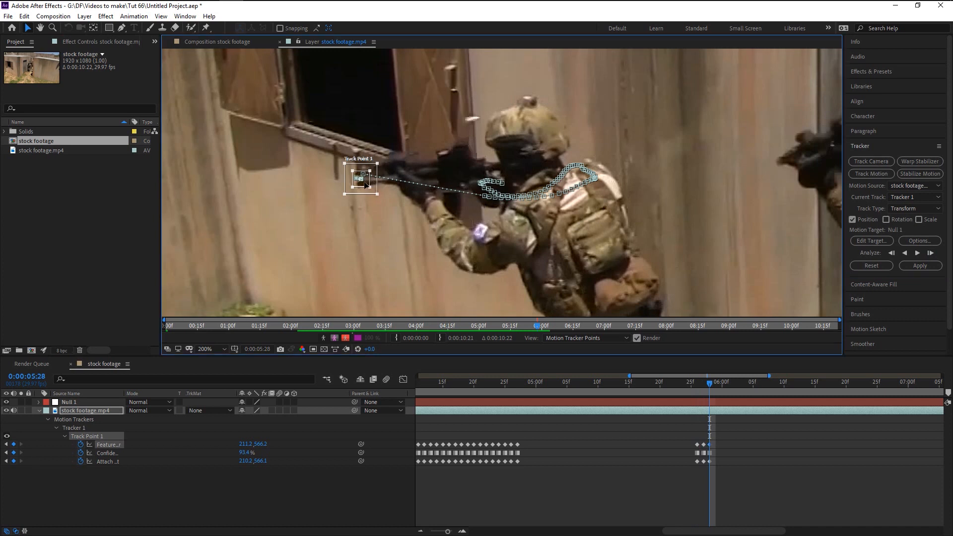
drag(360, 178, 355, 179)
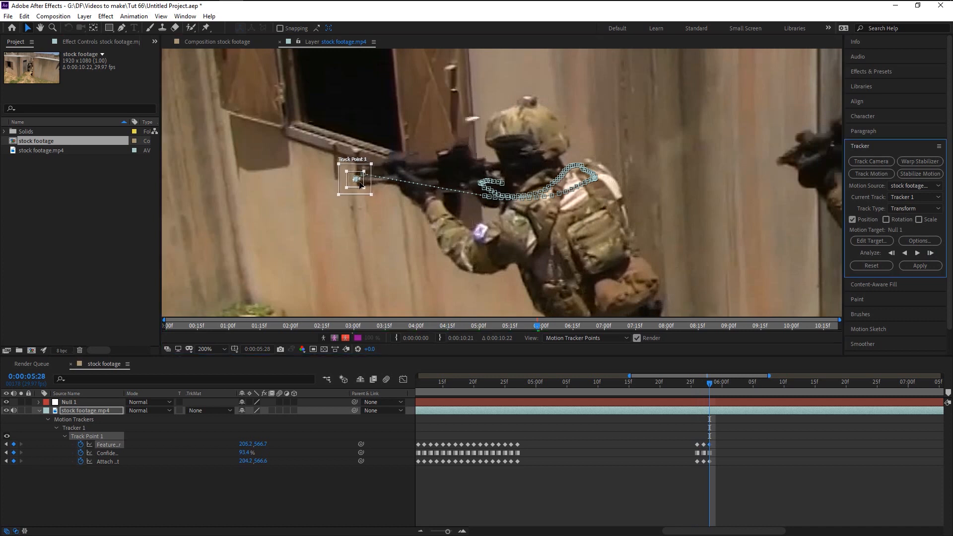
click(930, 252)
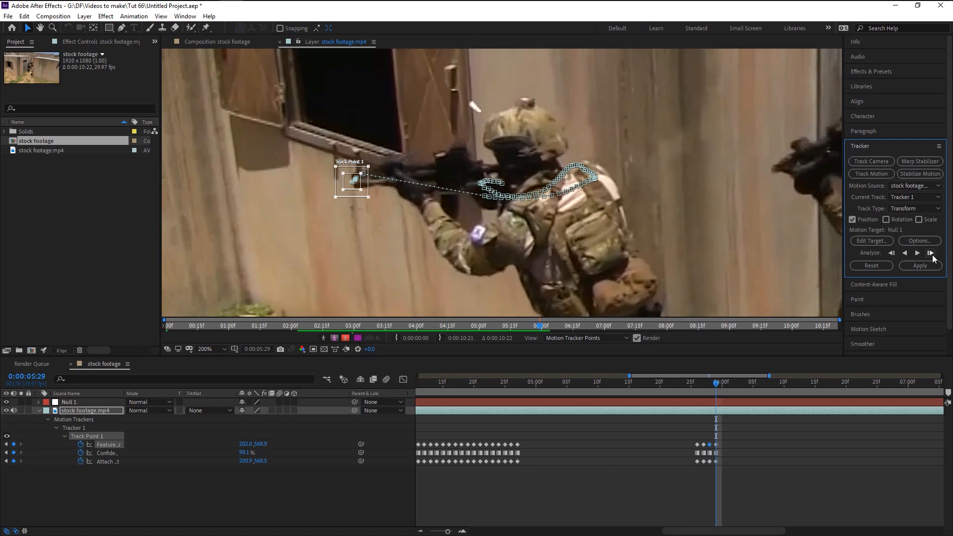
click(930, 252)
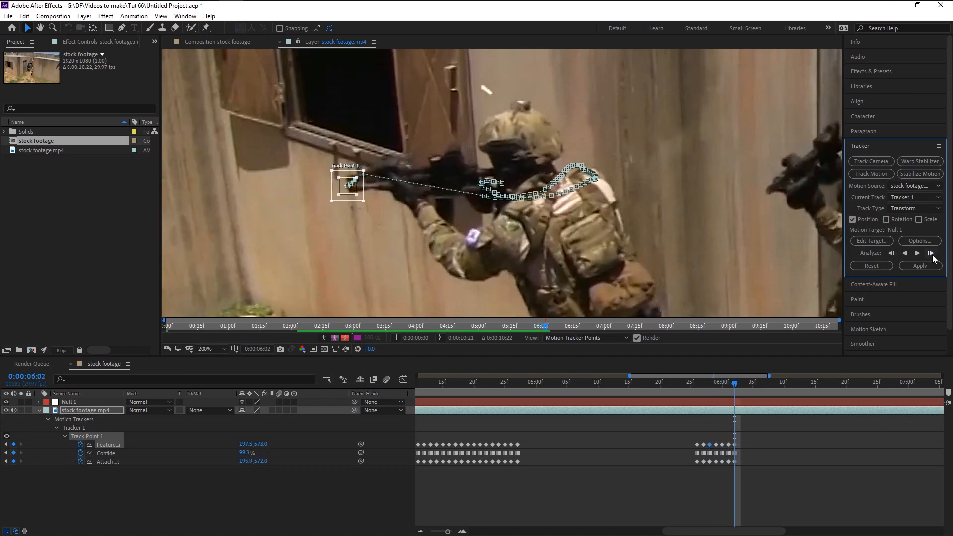
click(930, 252)
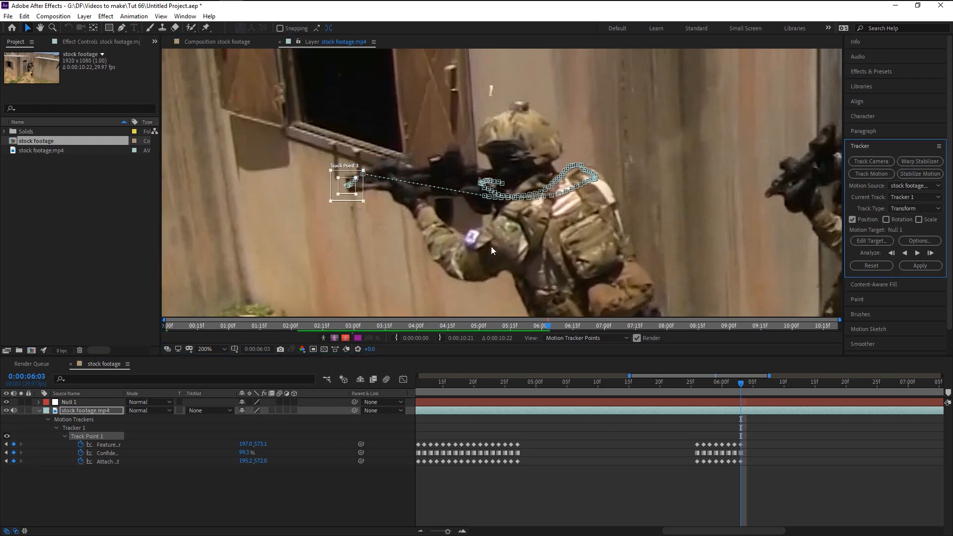
click(930, 253)
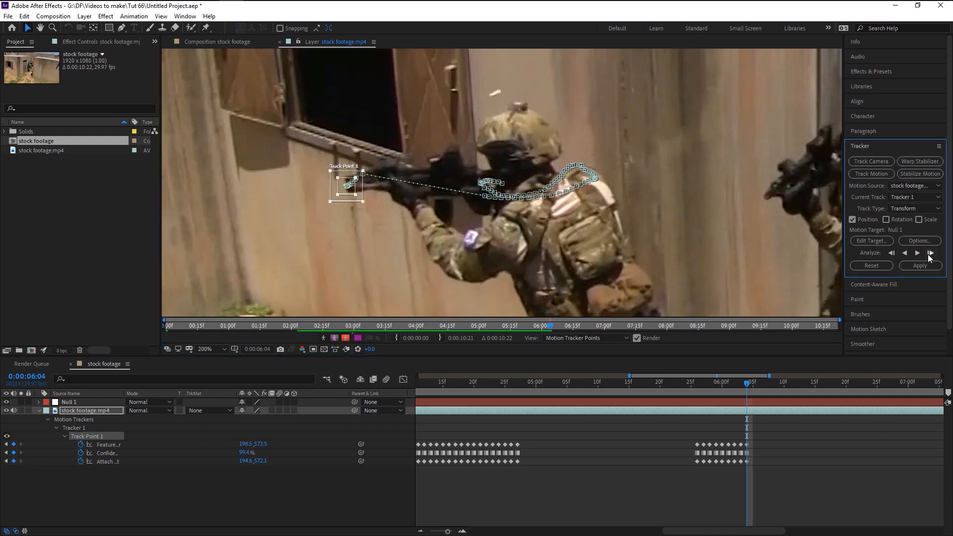
click(929, 253)
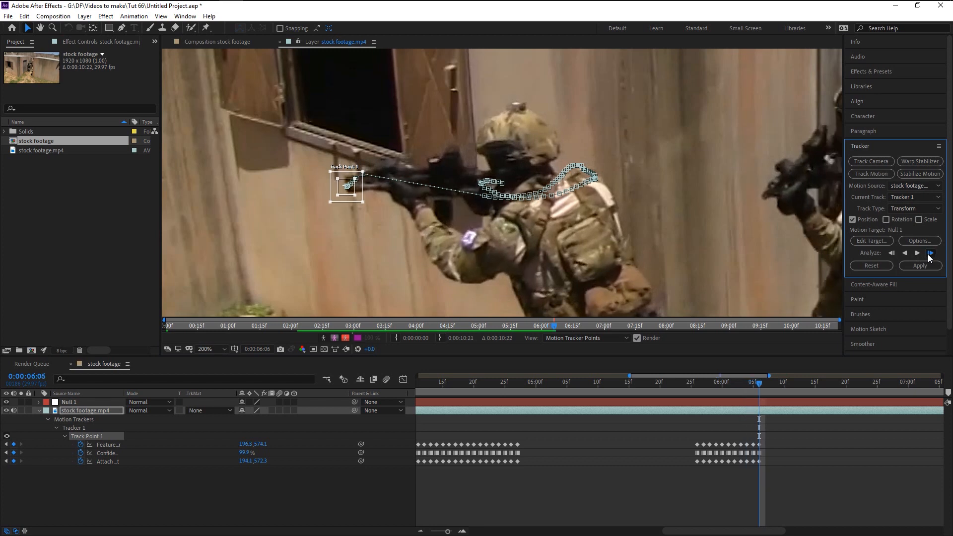
click(929, 253)
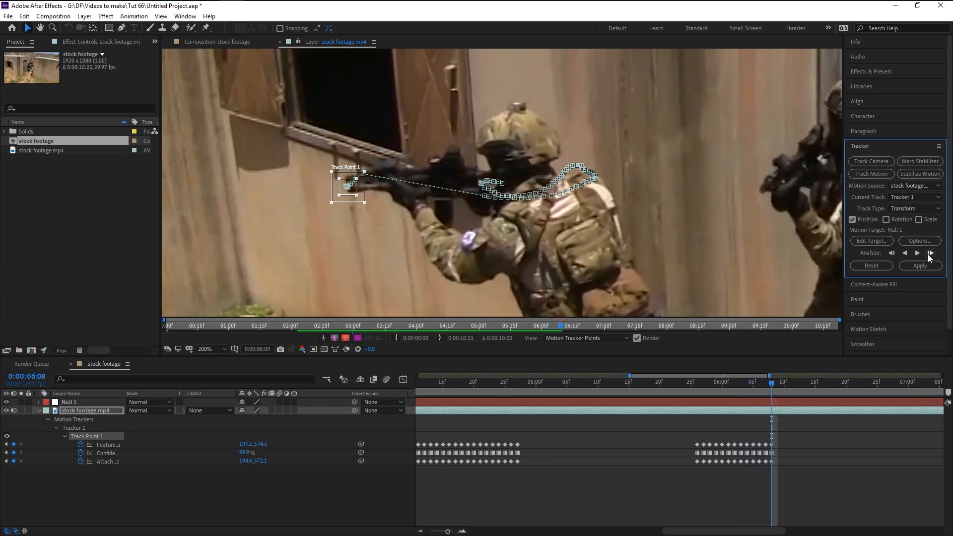
click(929, 253)
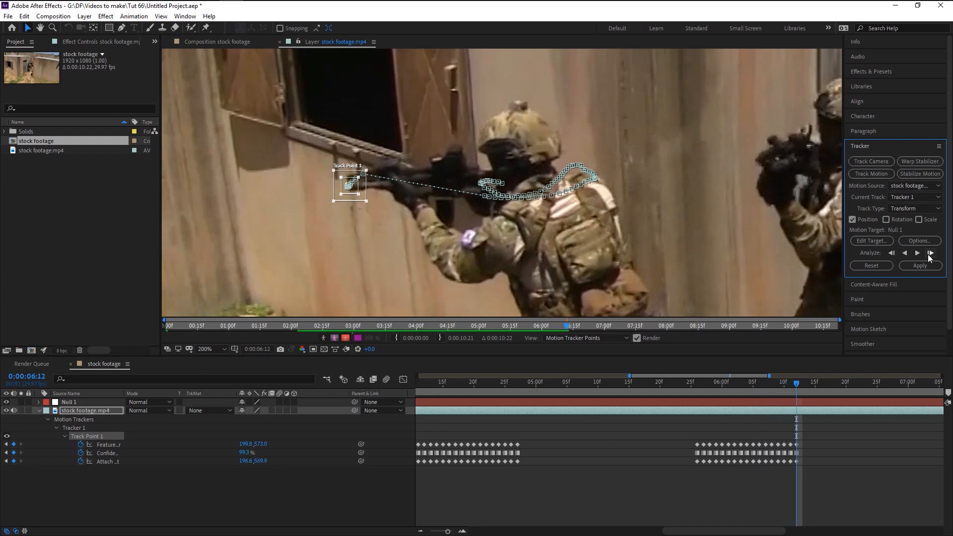
click(928, 253)
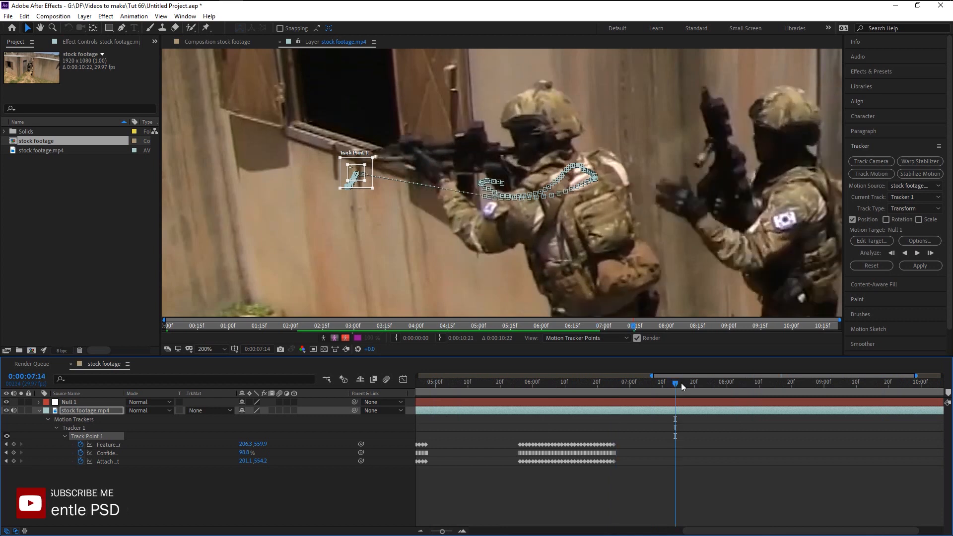
Step: Settle on frame 7:15 and reposition Track Point 1 onto the rifle muzzle
drag(674, 385, 661, 385)
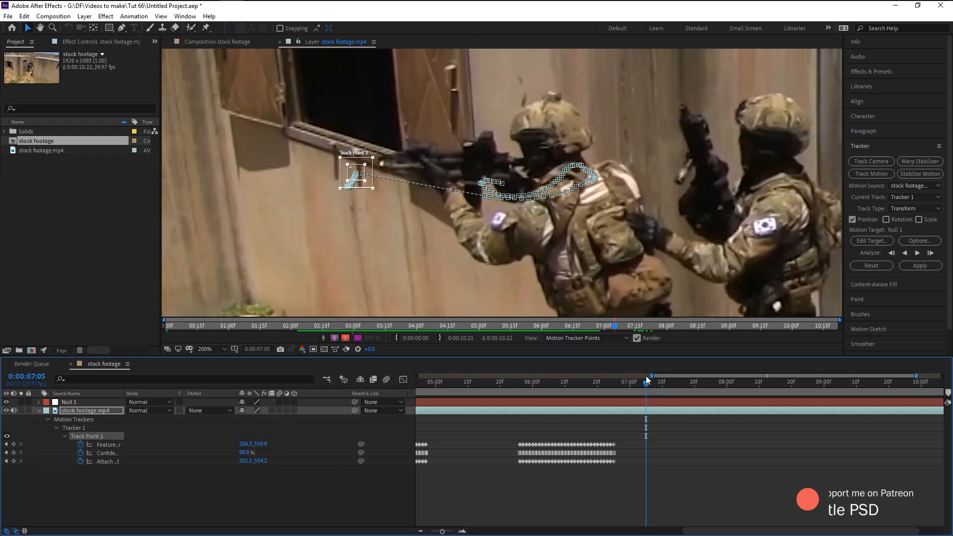
drag(646, 381, 672, 381)
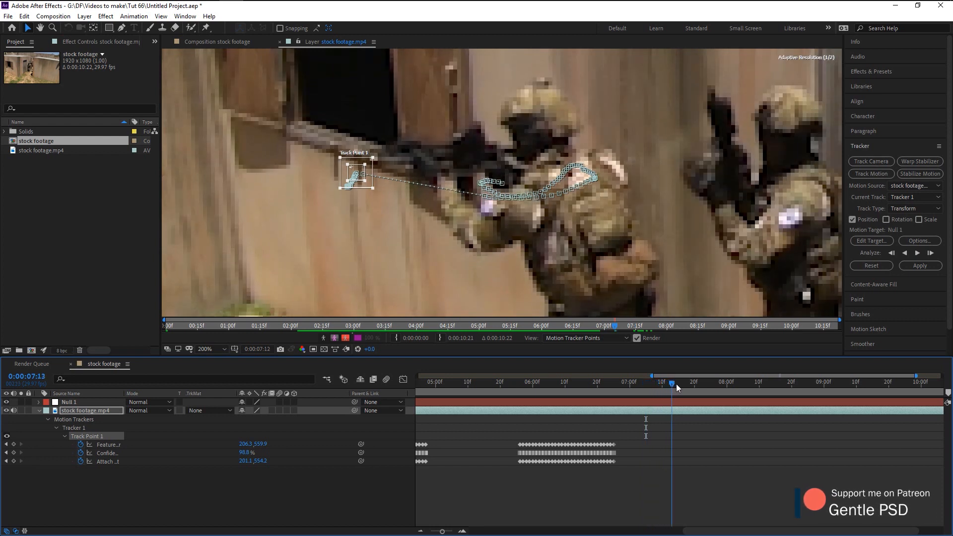
drag(672, 386, 681, 386)
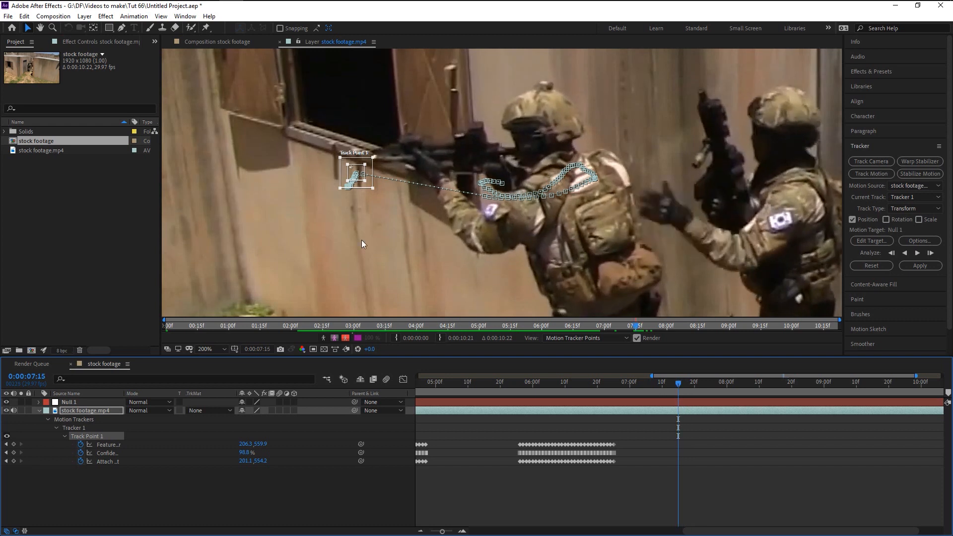
drag(355, 173, 369, 158)
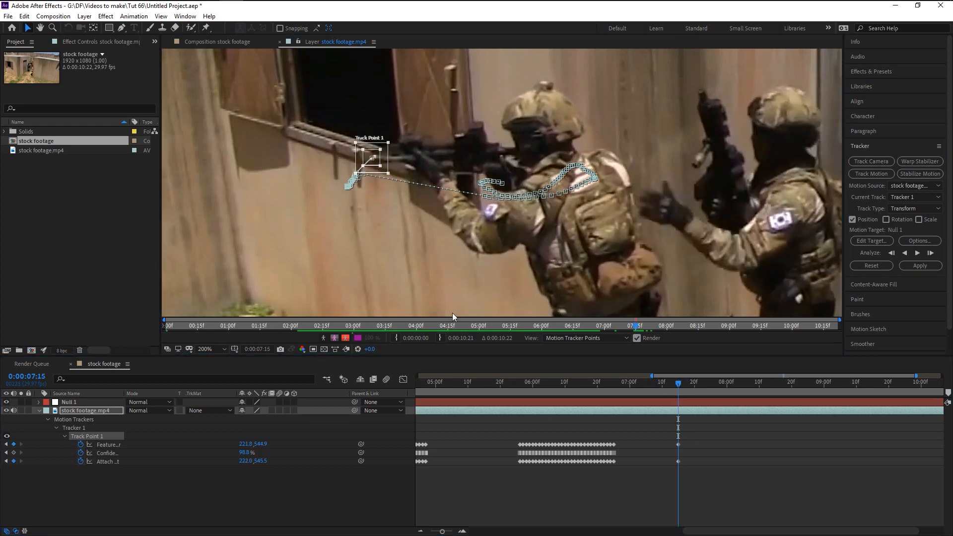
Step: Advance the track one frame at a time along the rifle toward nine seconds
click(930, 252)
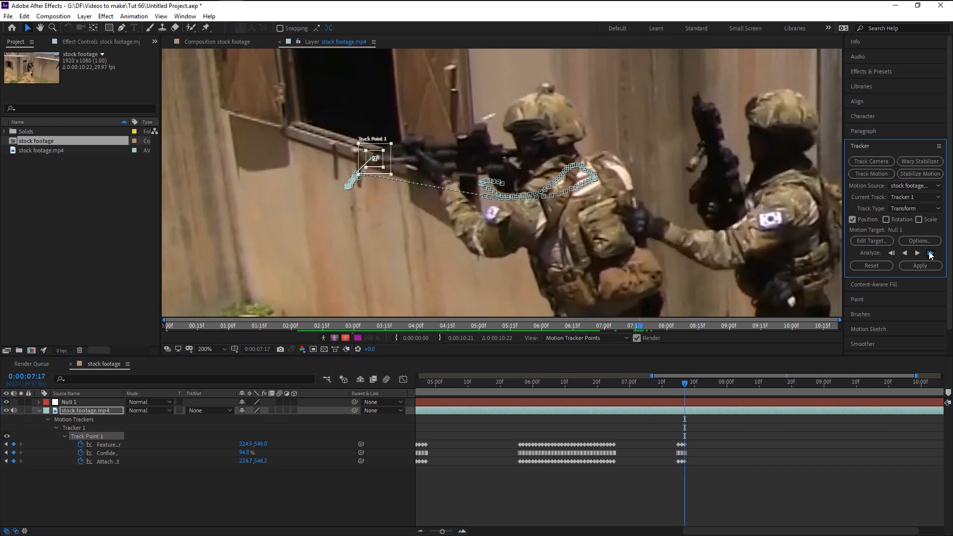
click(929, 254)
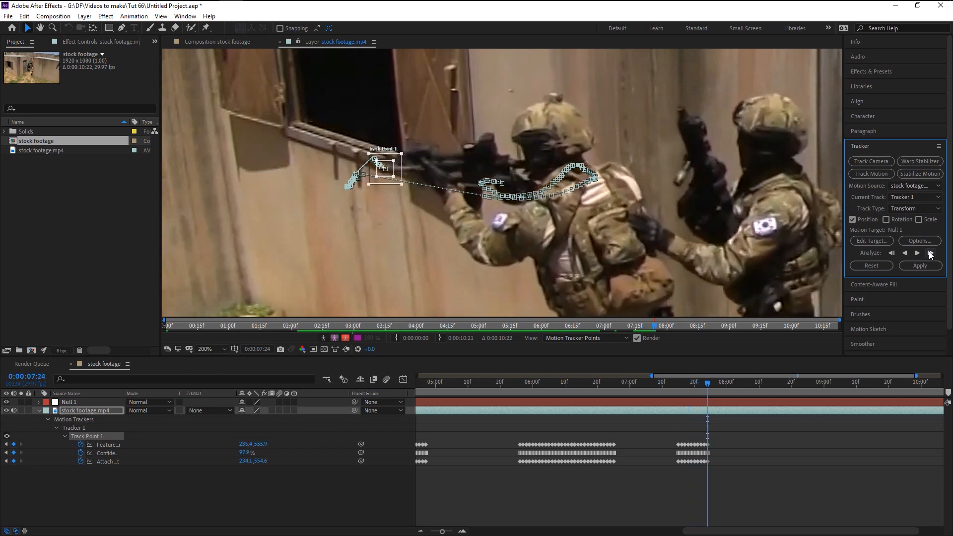
click(928, 253)
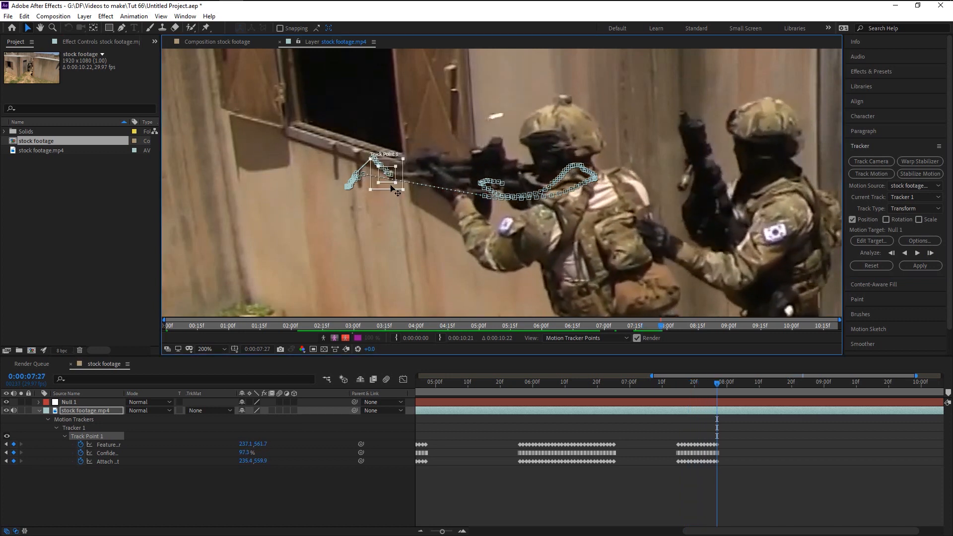
click(929, 253)
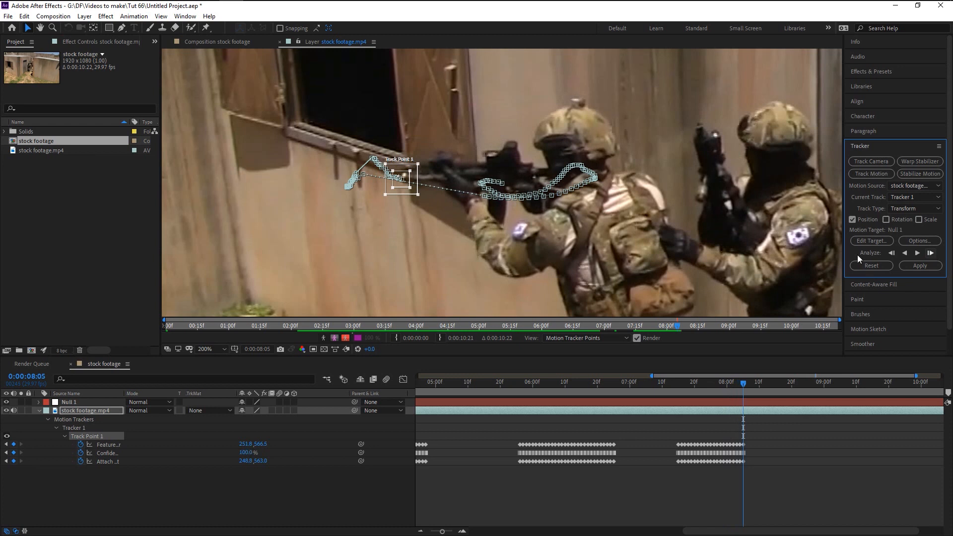
click(930, 252)
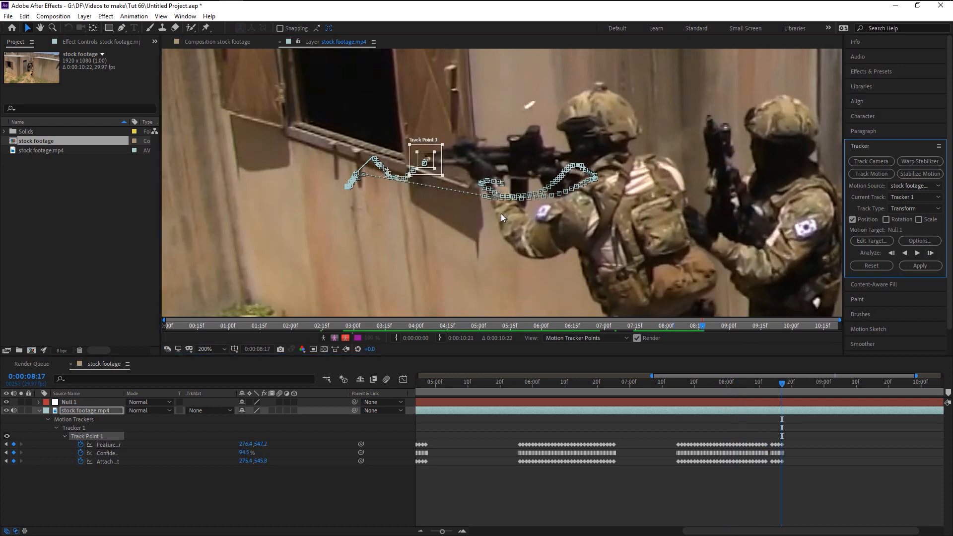
click(930, 252)
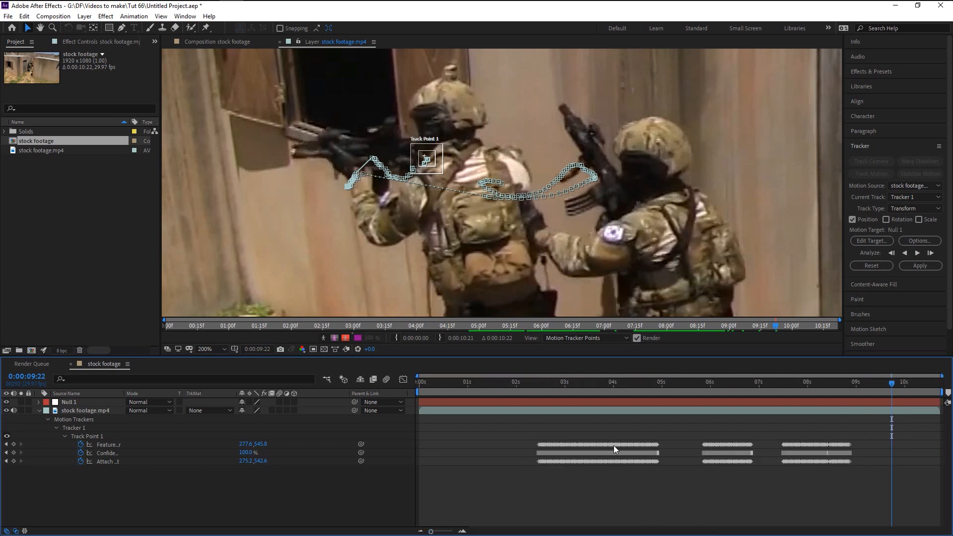
mouse_move(631, 450)
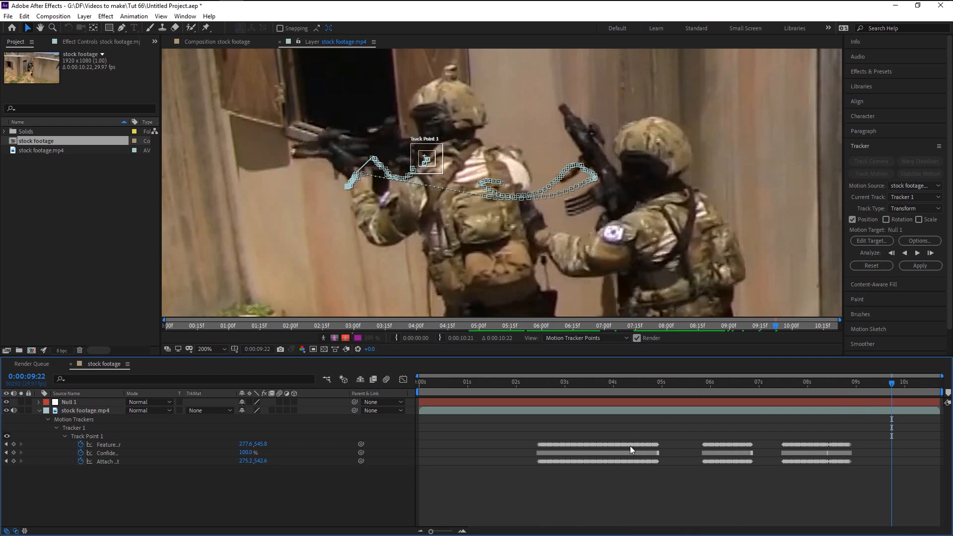
Step: Set the tracker's motion target to the Null 1 layer via Edit Target
click(69, 402)
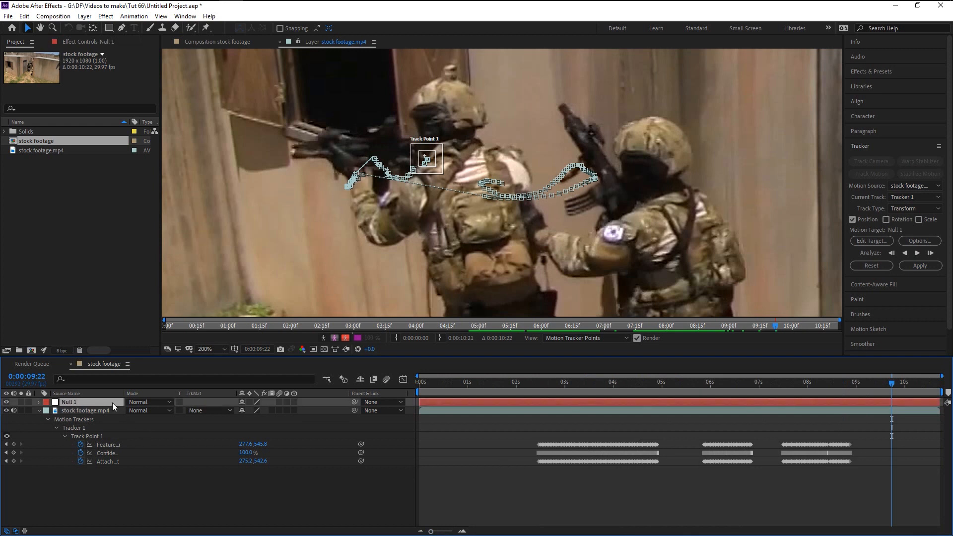
mouse_move(870, 240)
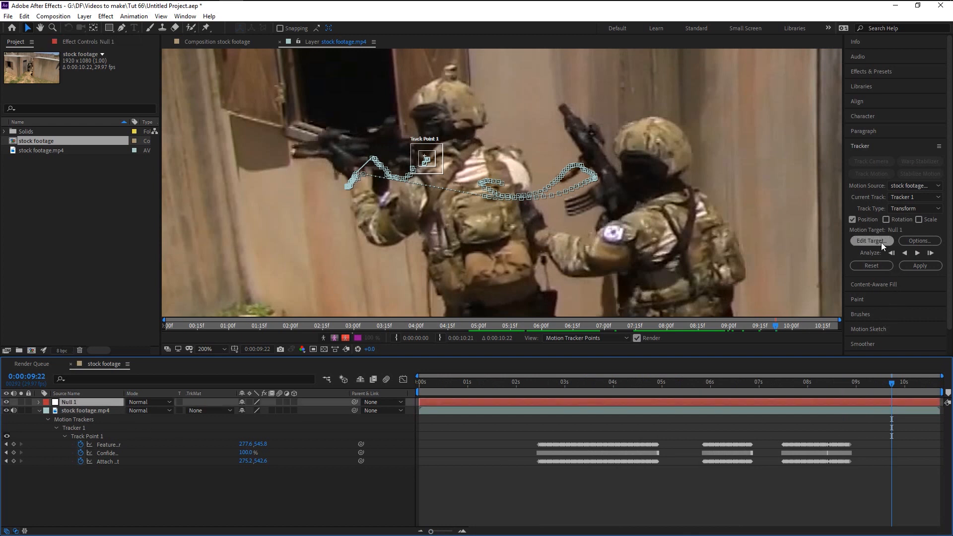
click(870, 240)
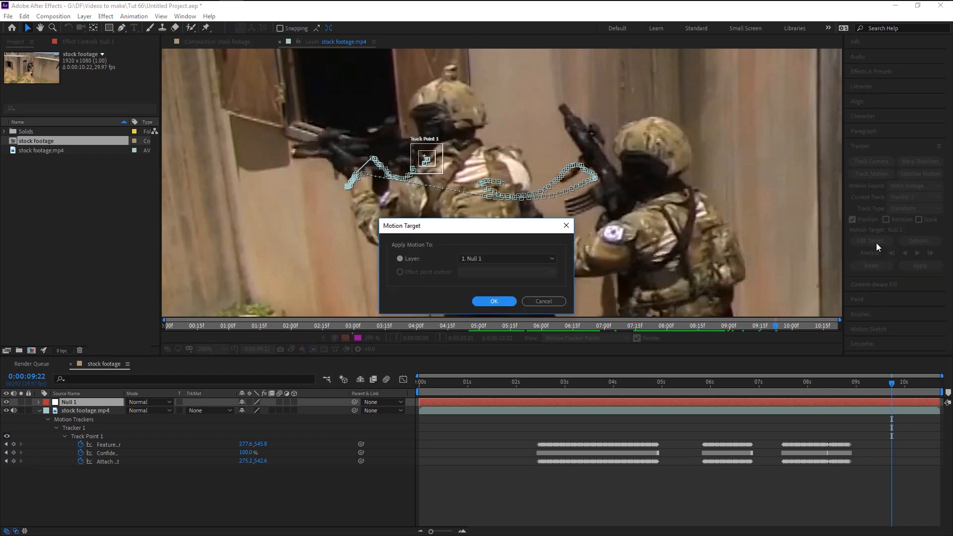
click(506, 258)
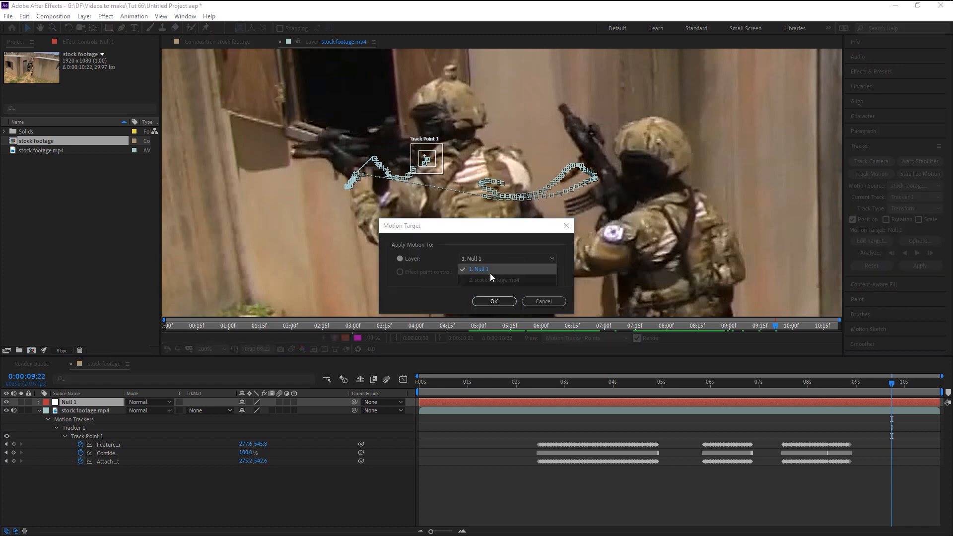
click(478, 269)
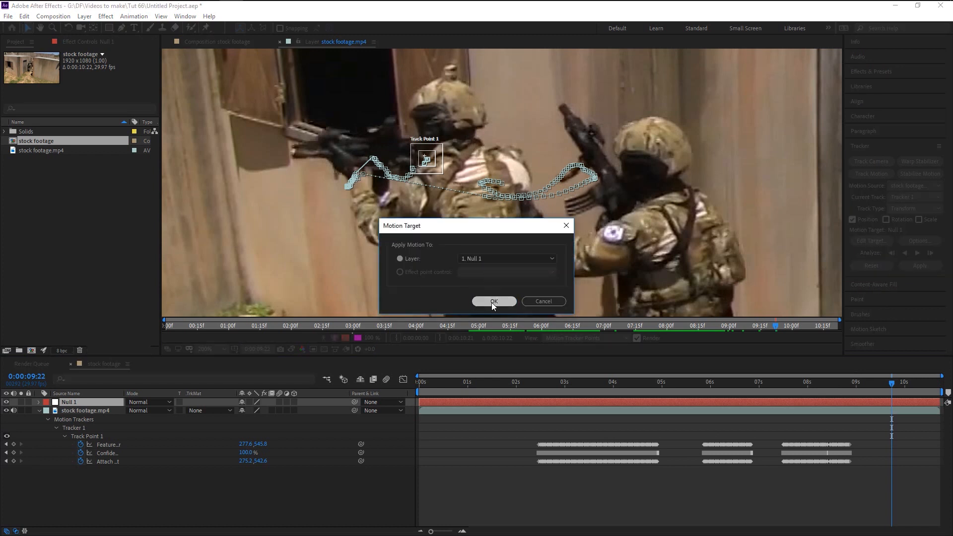
click(493, 301)
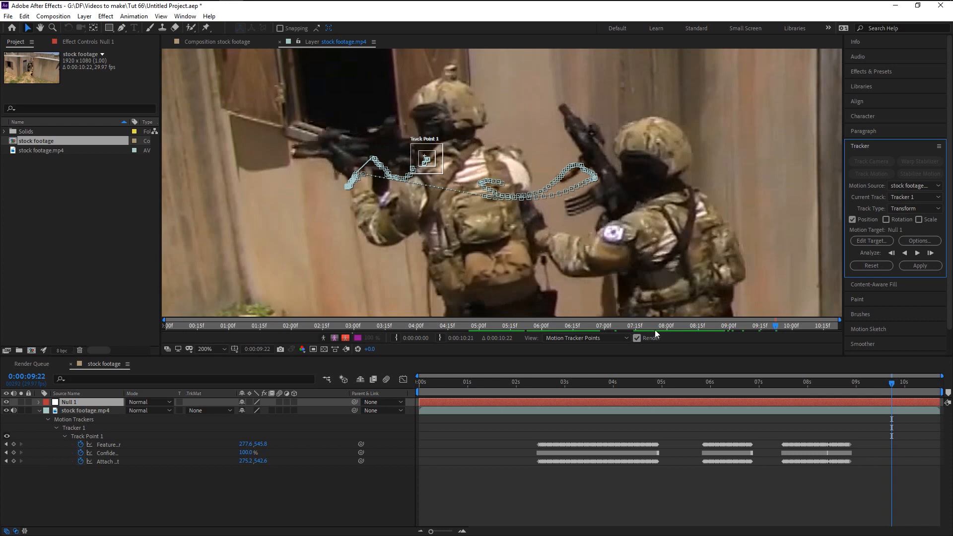
mouse_move(880, 326)
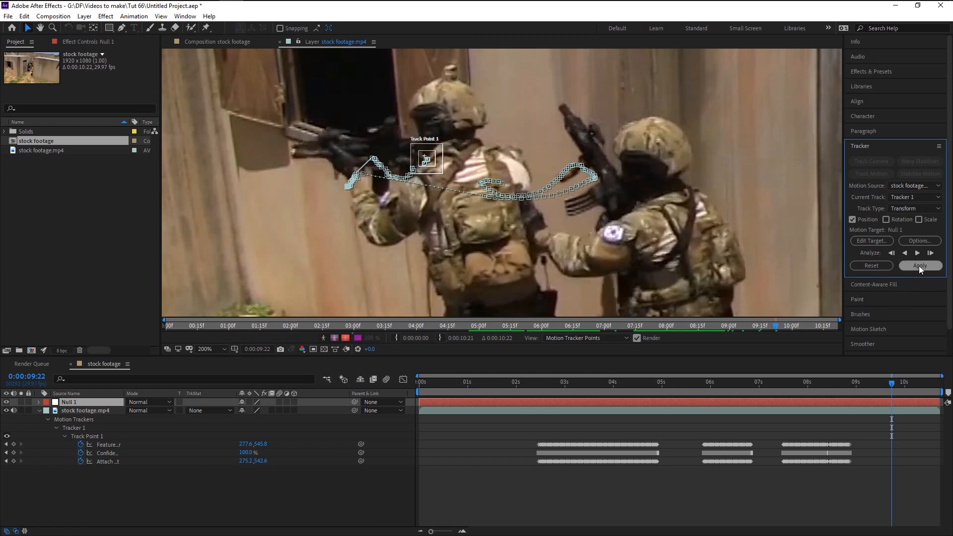
Step: Apply Track Point 1's motion to Null 1 in both X and Y
click(919, 266)
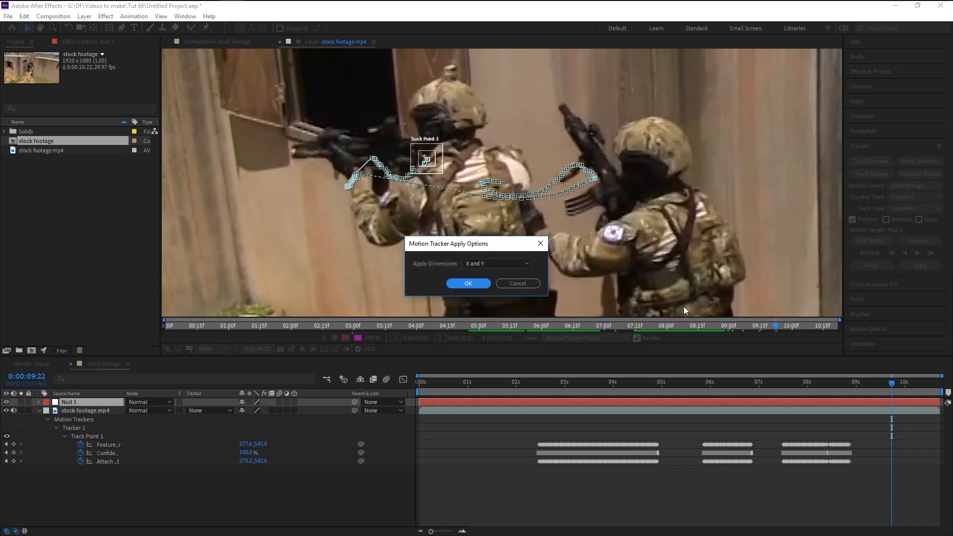
mouse_move(483, 263)
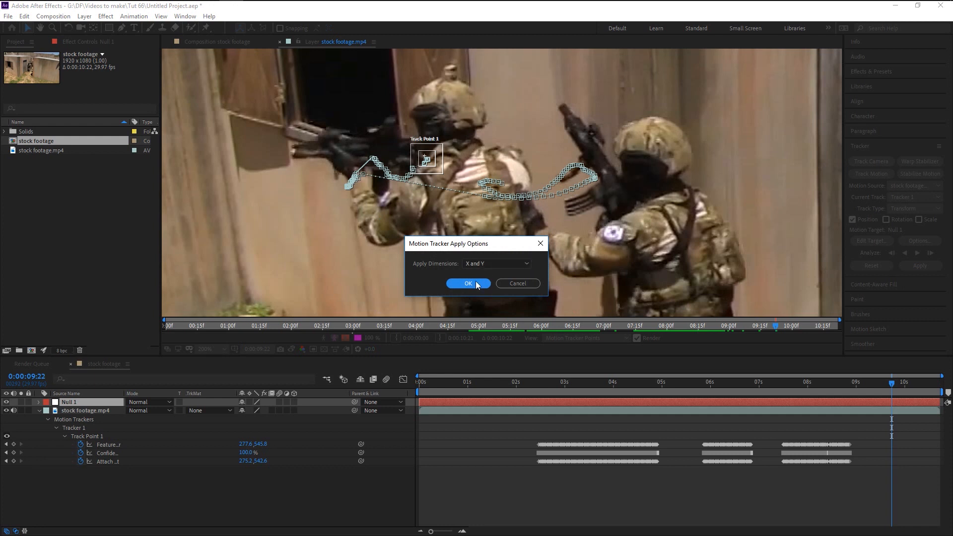
click(467, 283)
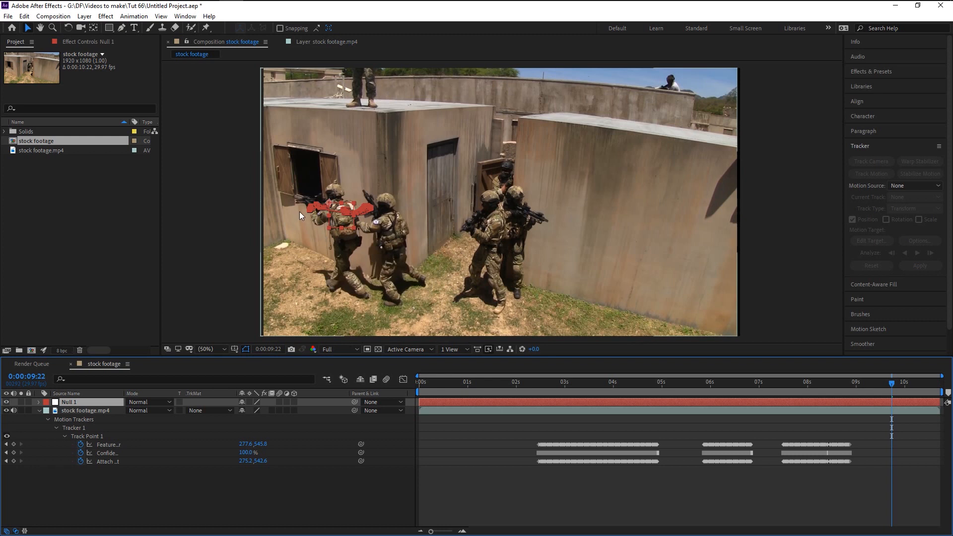
Step: Reveal Null 1's Position keyframes and scrub the timeline to check its motion
click(39, 402)
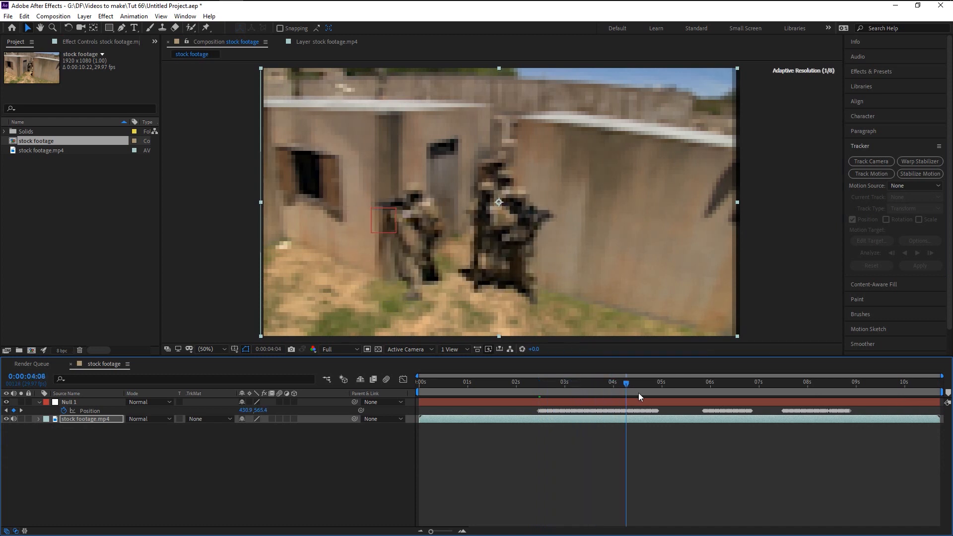
click(658, 381)
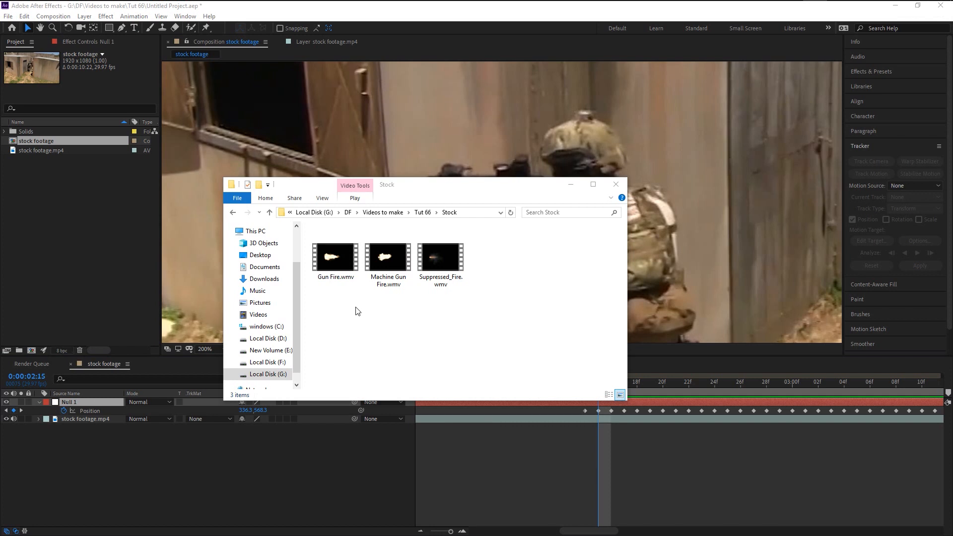
mouse_move(356, 291)
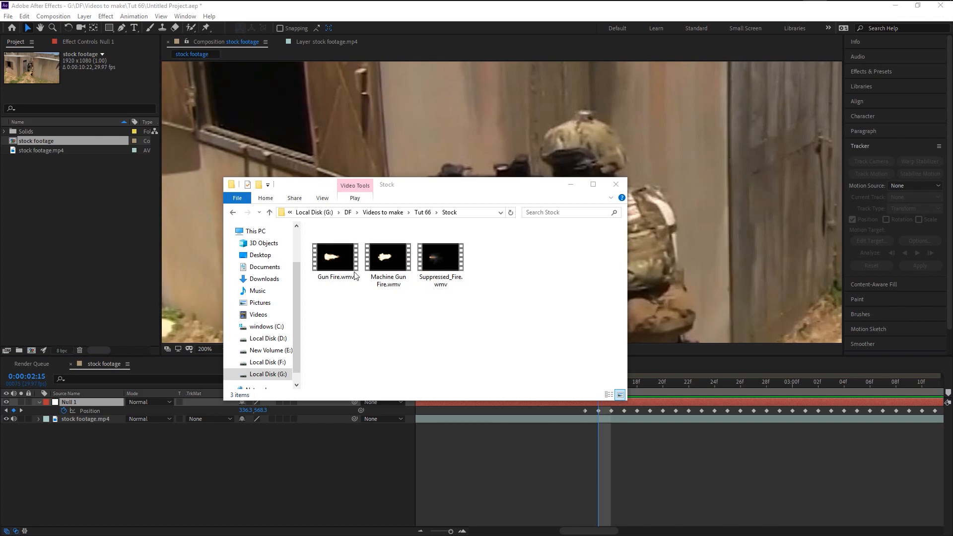
Step: Preview Gun Fire.wmv from the Stock folder in VLC, then stop and close the player
click(387, 256)
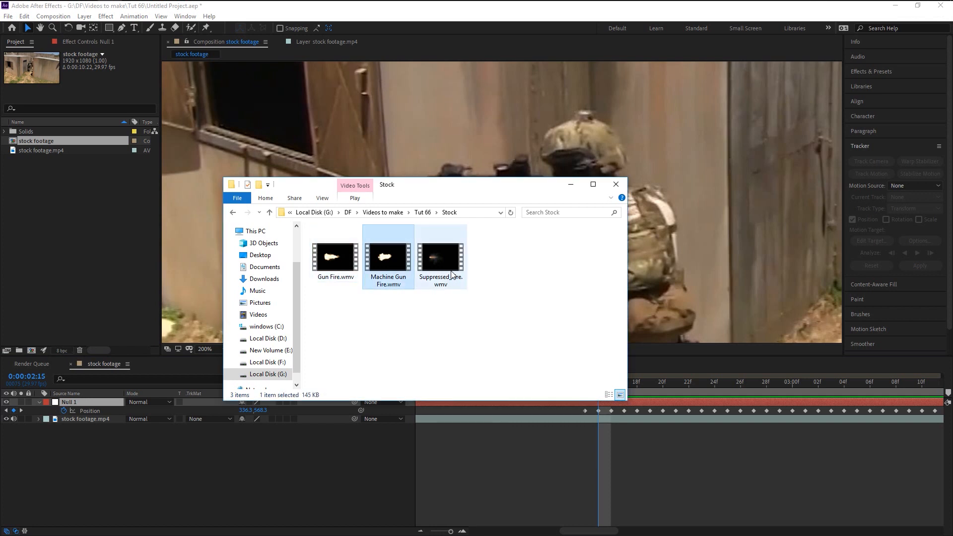
double_click(334, 255)
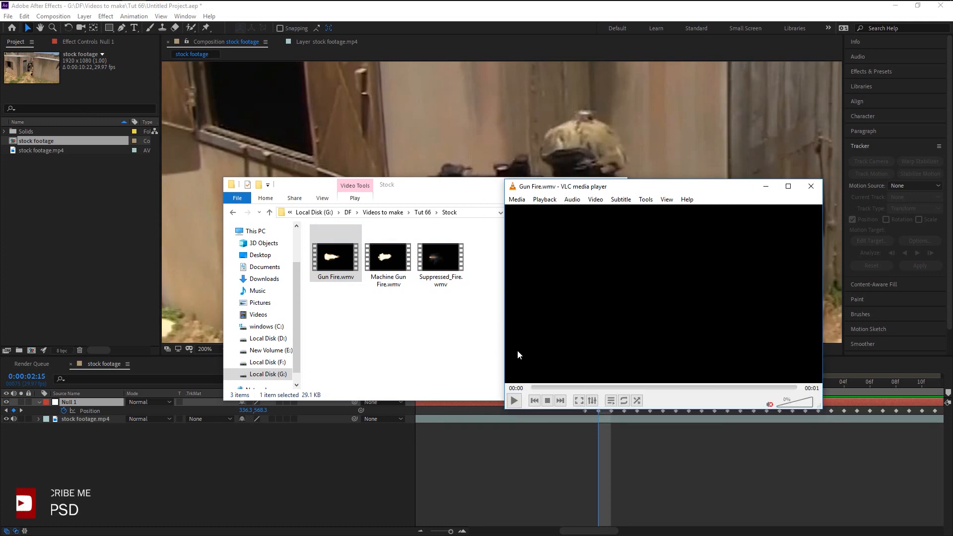
click(513, 400)
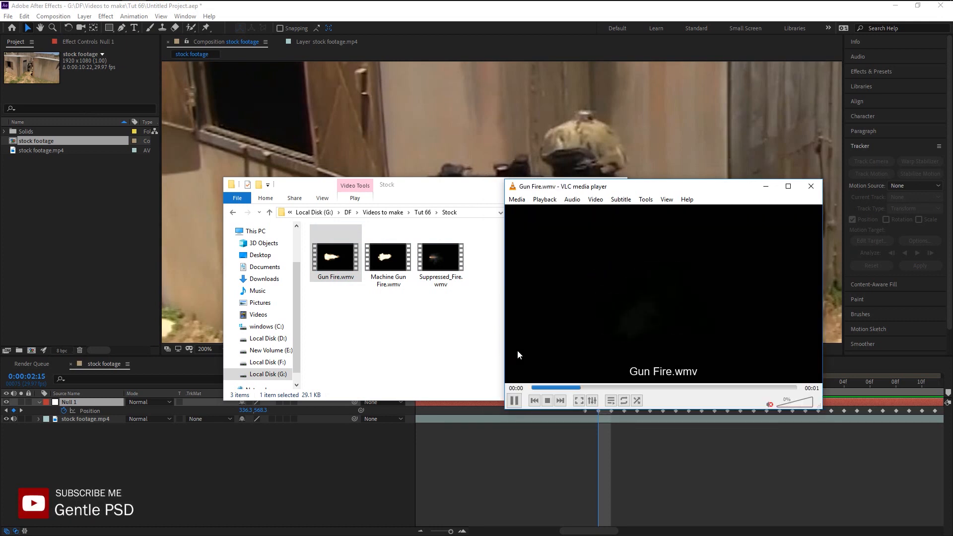
click(546, 348)
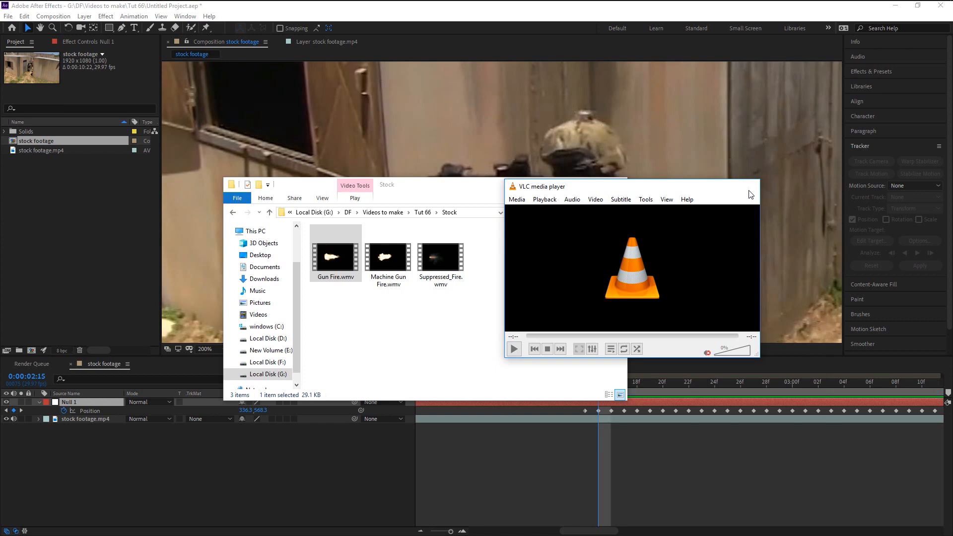
click(615, 184)
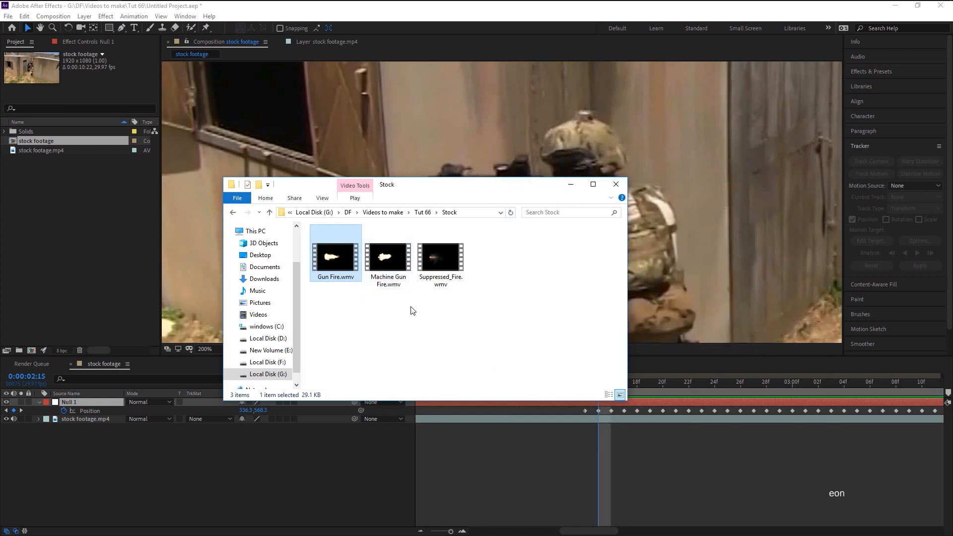
click(388, 257)
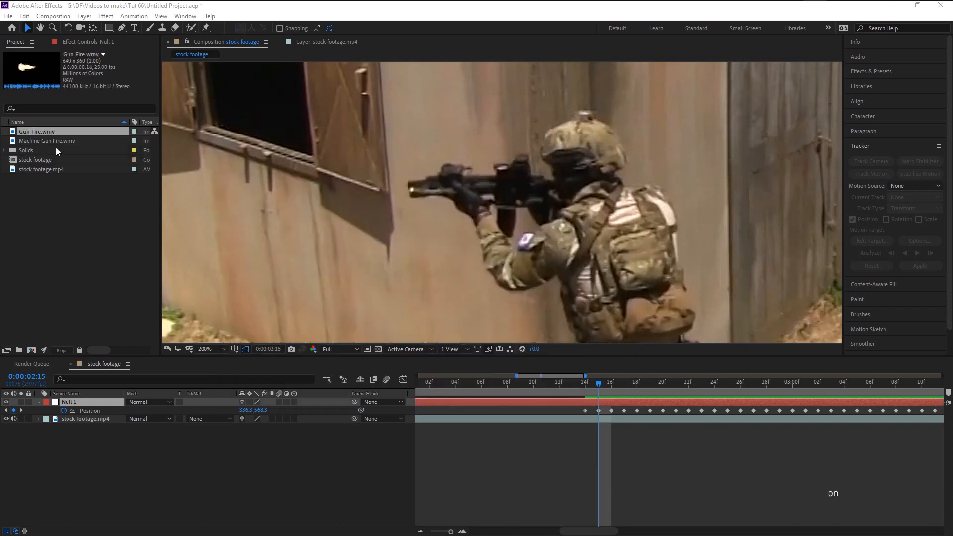
Step: Bring Gun Fire.wmv into the composition as a layer and reach its blending modes
click(47, 140)
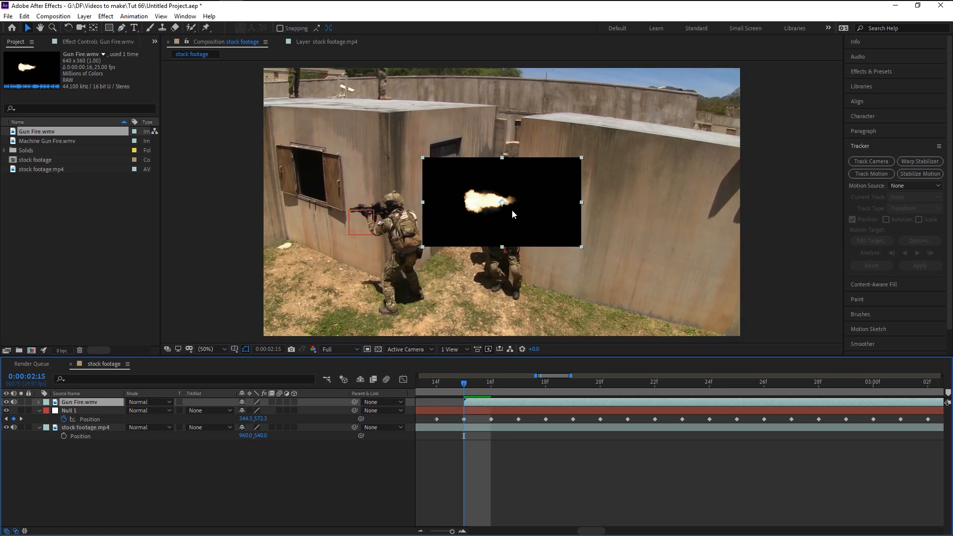
mouse_move(502, 221)
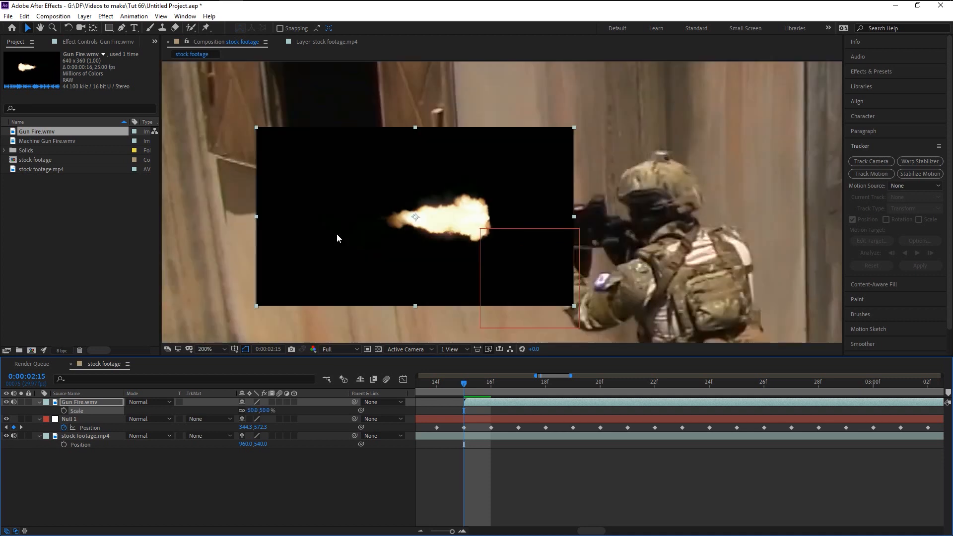
mouse_move(502, 231)
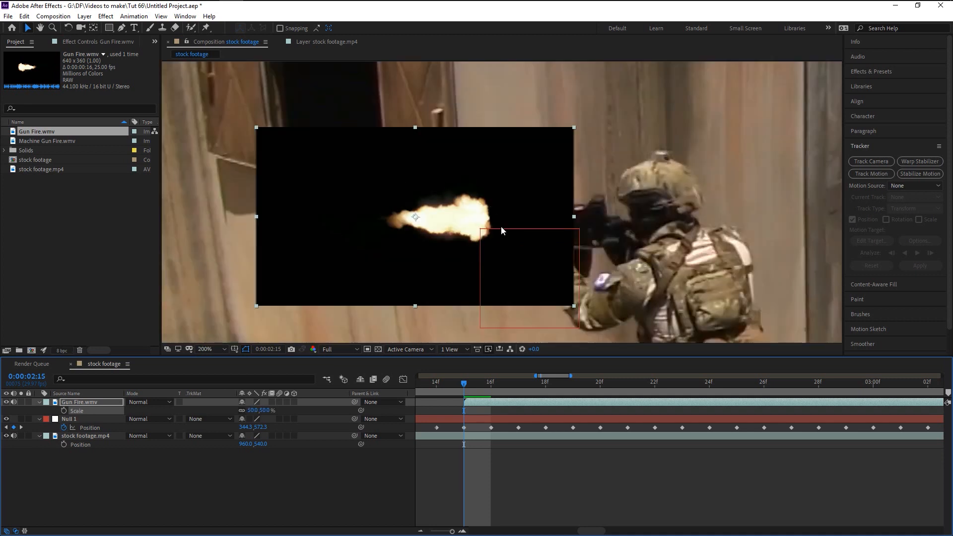
click(148, 402)
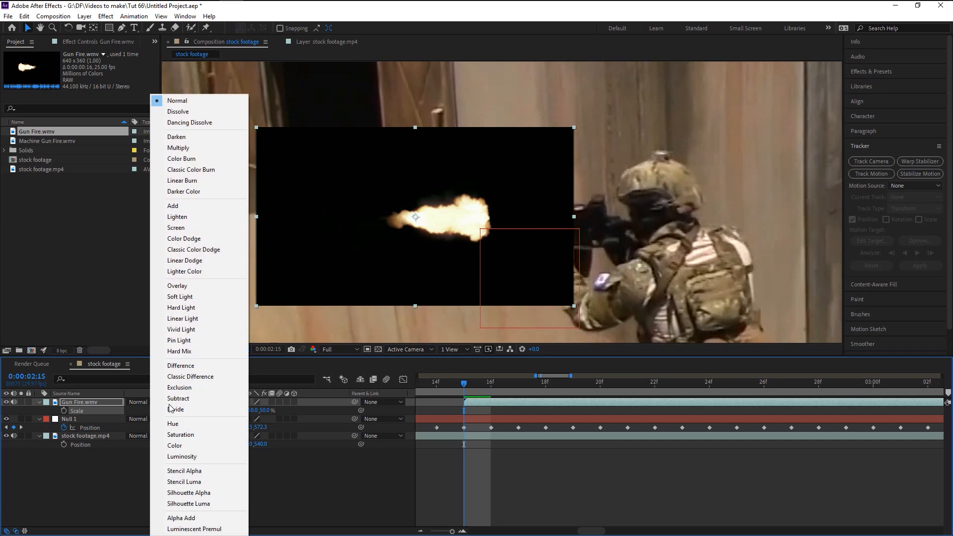
mouse_move(176, 227)
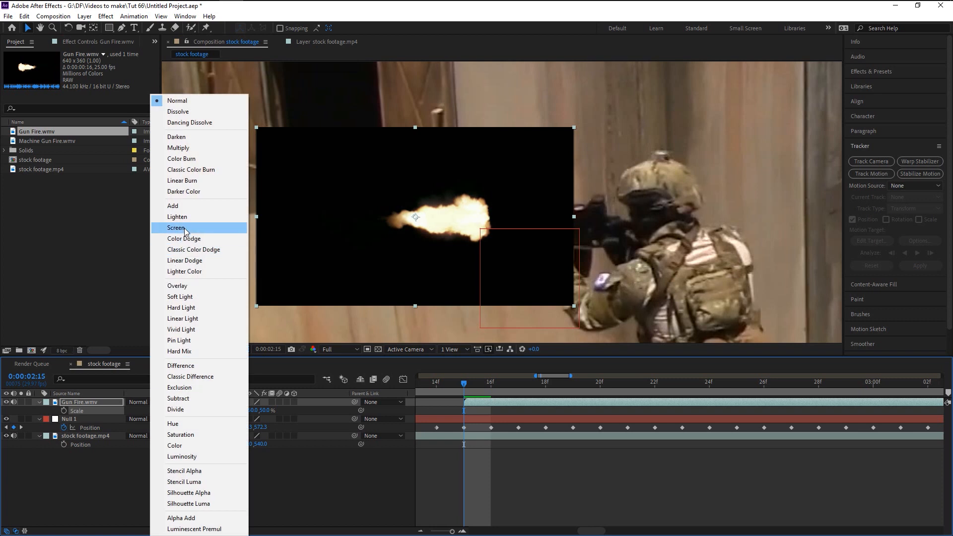
Step: Screen-blend the Gun Fire flash and drag it onto the rifle's muzzle
click(176, 227)
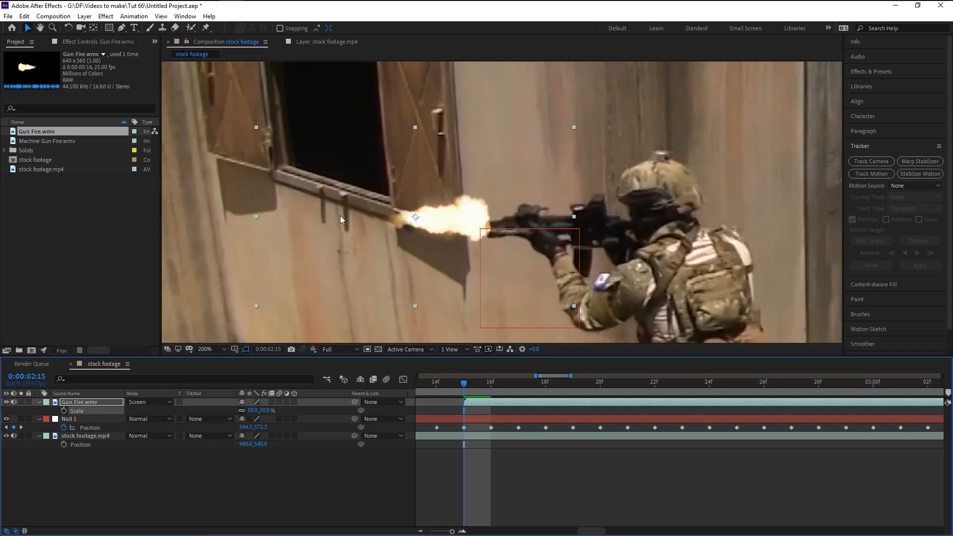
mouse_move(450, 221)
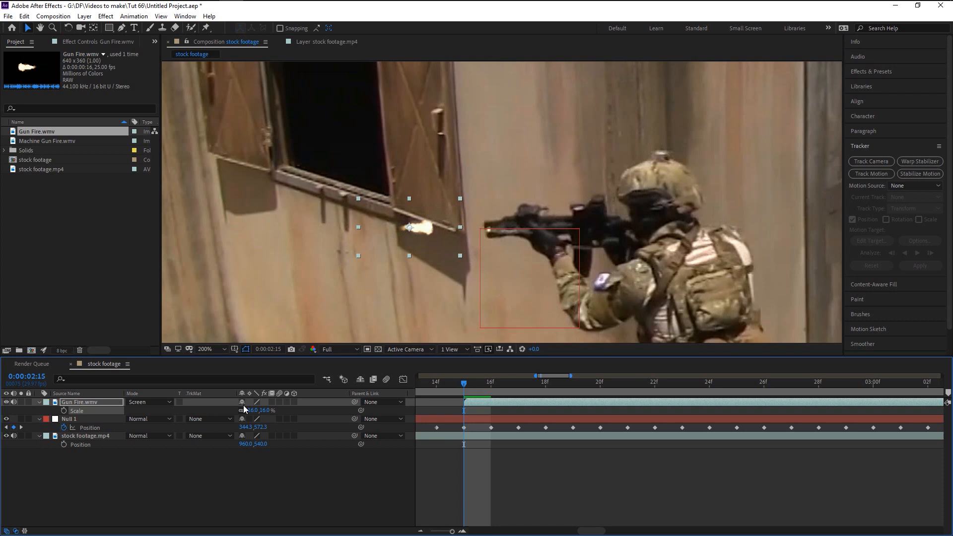
drag(407, 228, 462, 237)
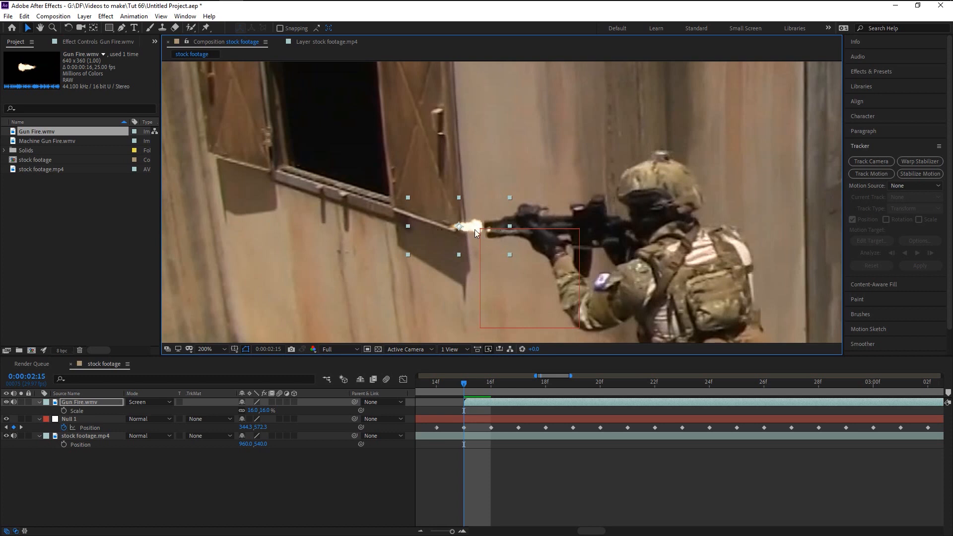
mouse_move(111, 411)
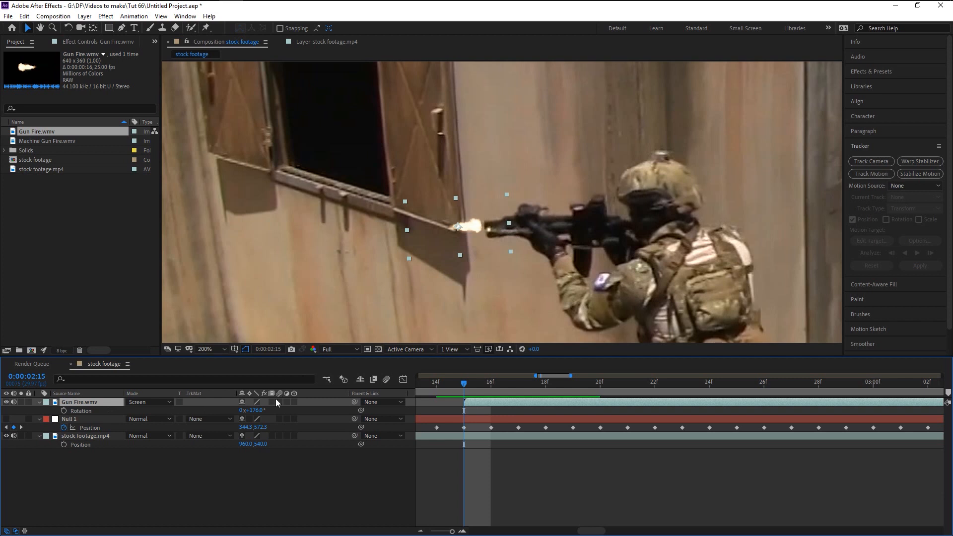
mouse_move(278, 413)
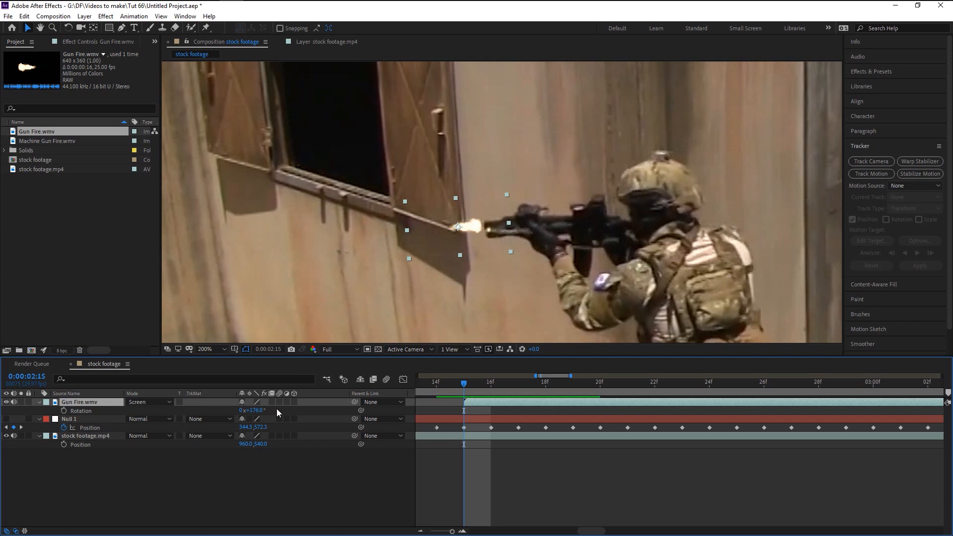
mouse_move(297, 430)
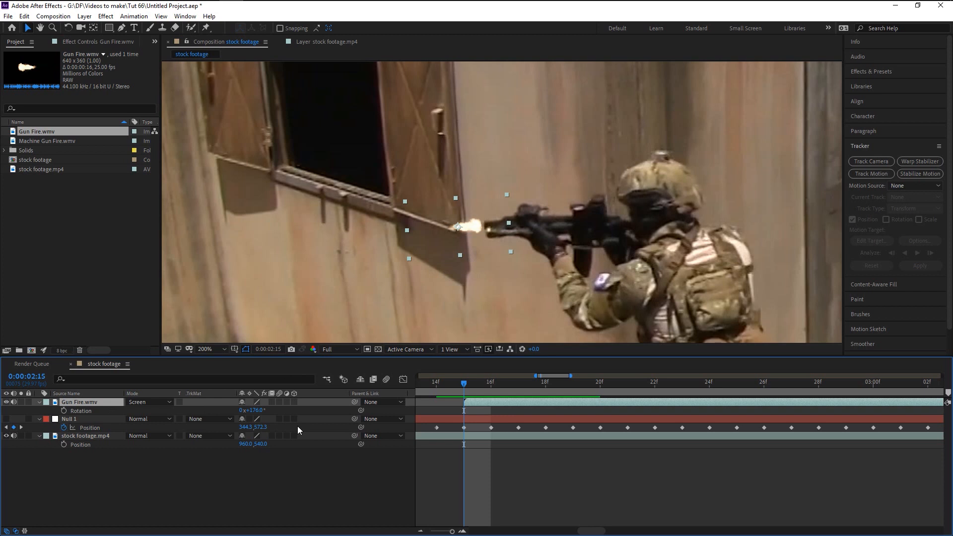
mouse_move(314, 431)
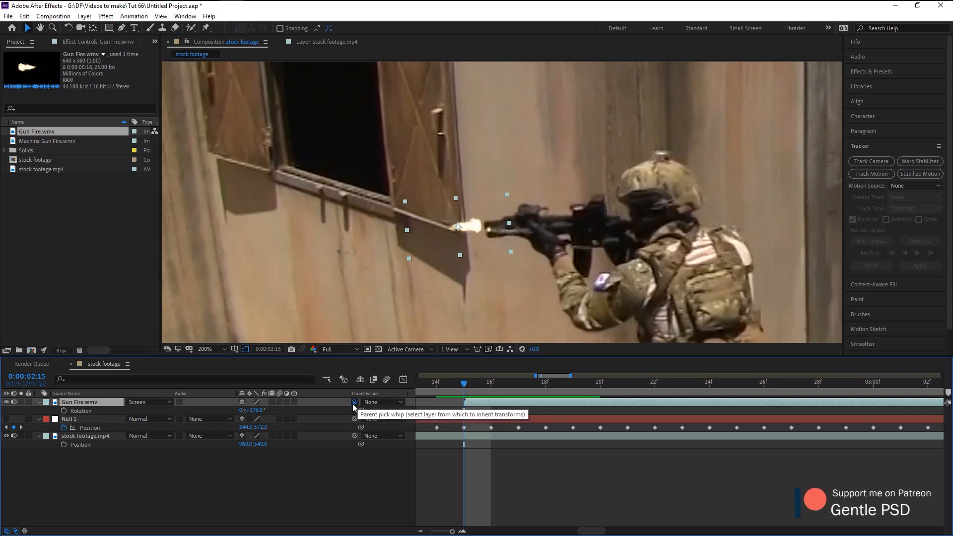
Step: Parent the rotated Gun Fire flash to Null 1 with the pick whip so it follows the rifle
drag(355, 404, 103, 425)
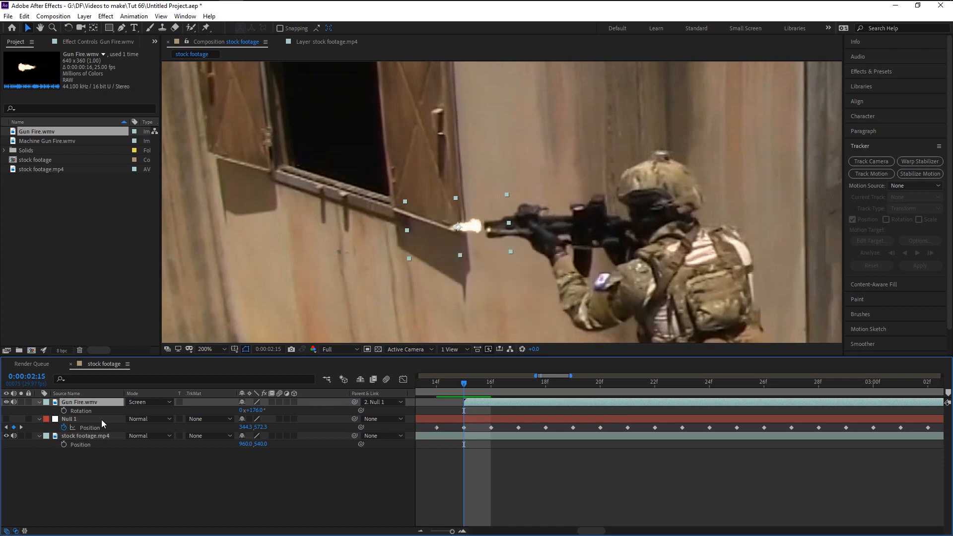
mouse_move(378, 406)
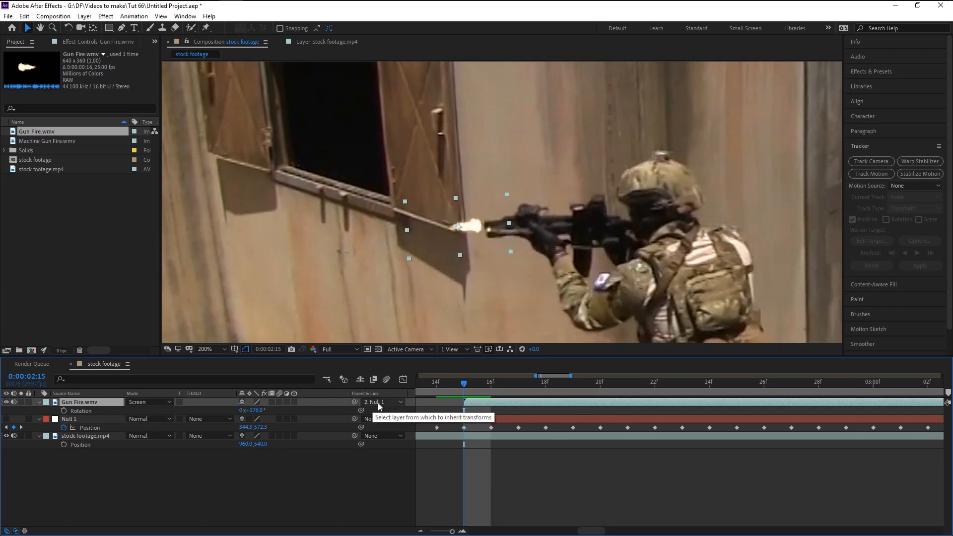
click(382, 402)
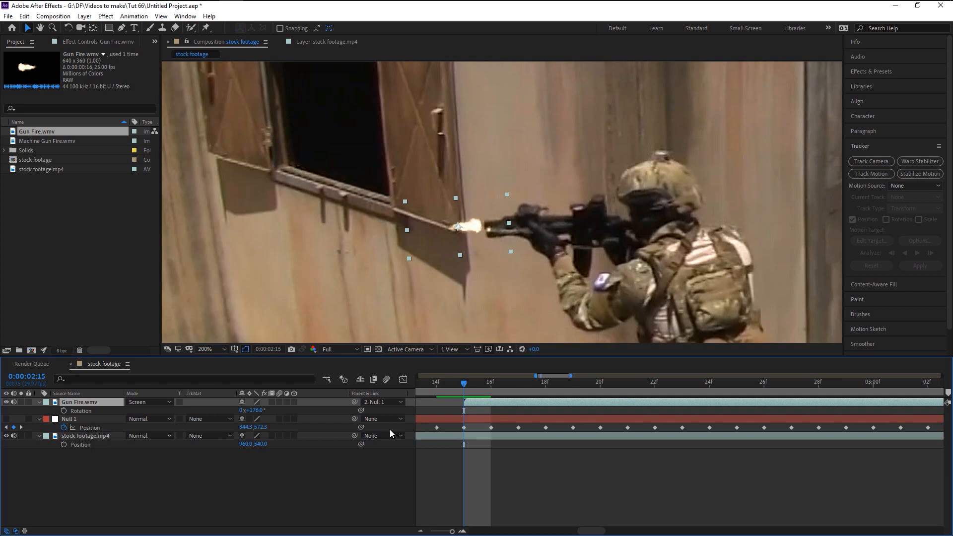
mouse_move(389, 434)
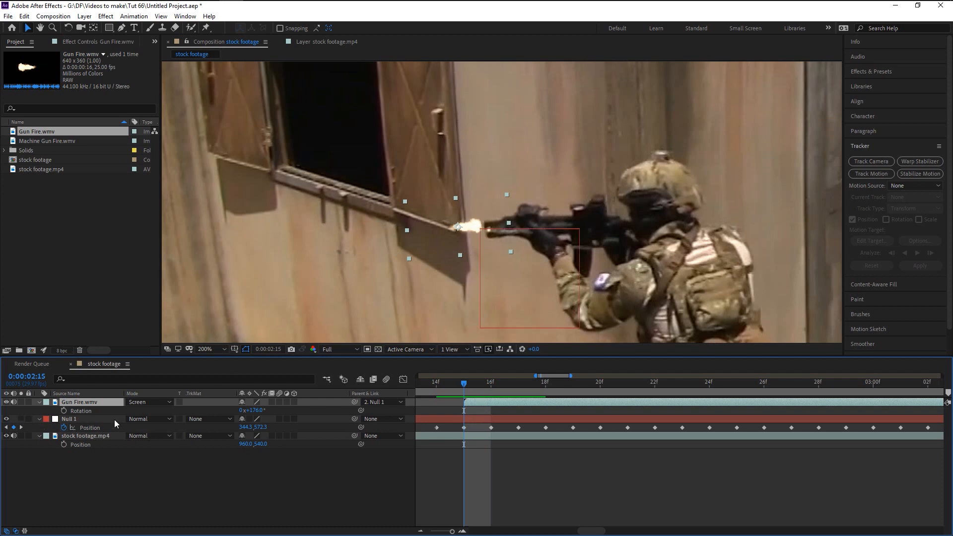
click(69, 418)
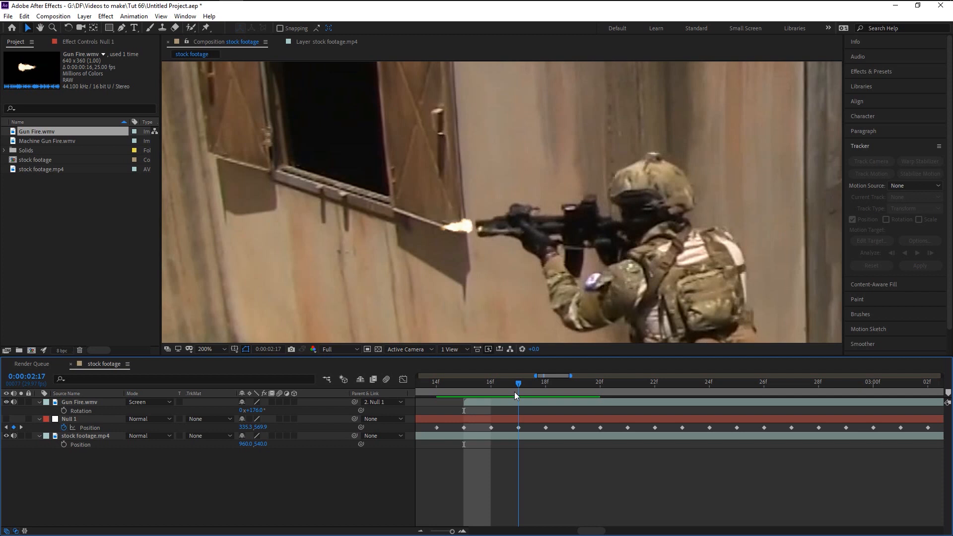
mouse_move(514, 396)
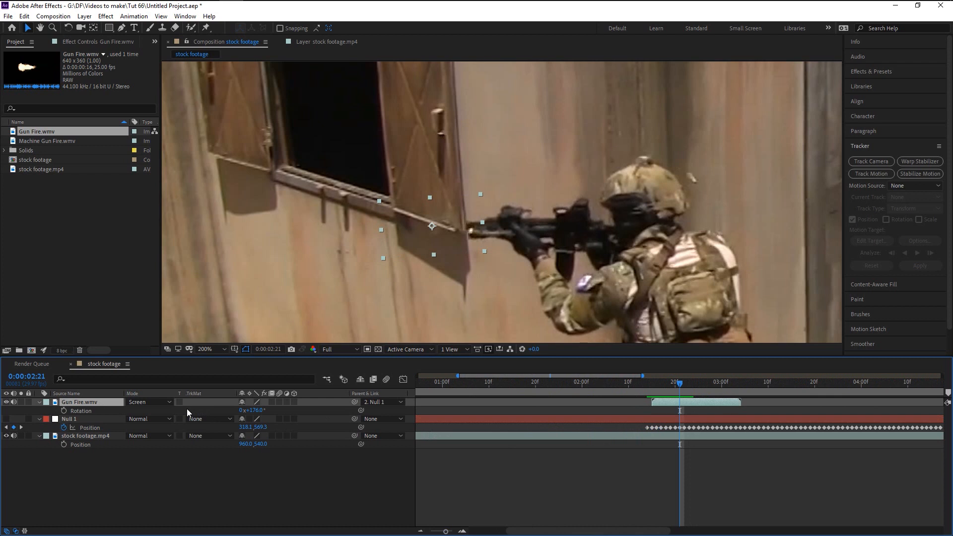
Step: Duplicate the Gun Fire layer with Ctrl+D and stagger copies to later gunshot moments
key(ctrl+d)
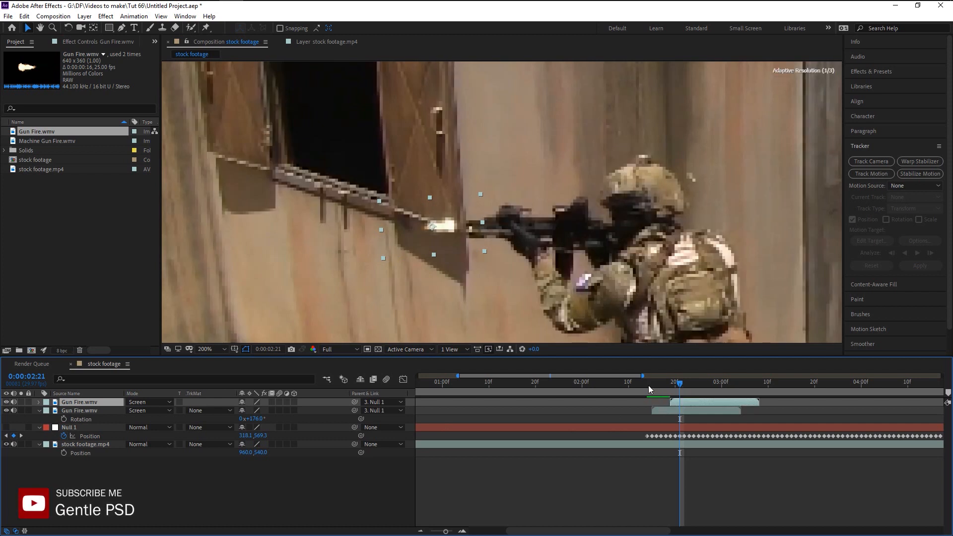
drag(679, 383, 660, 383)
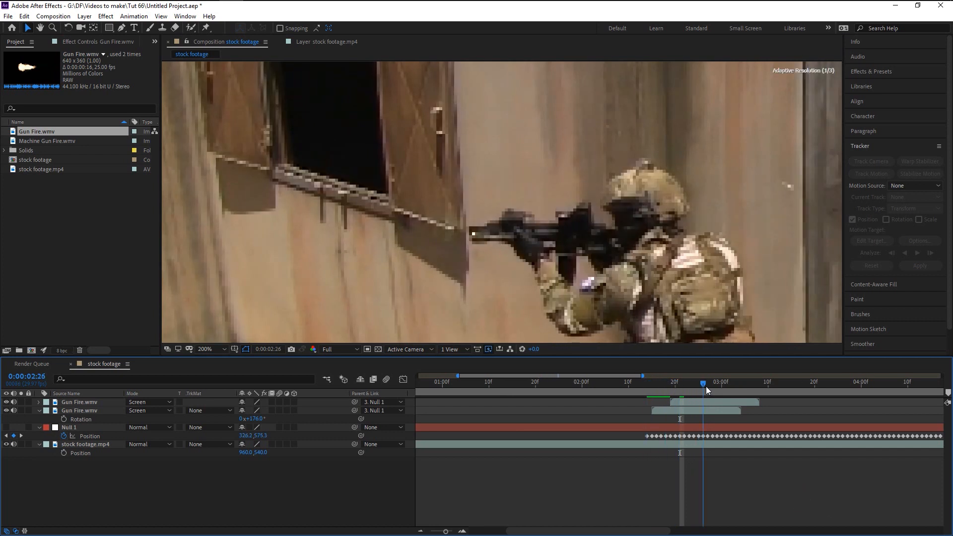
click(698, 381)
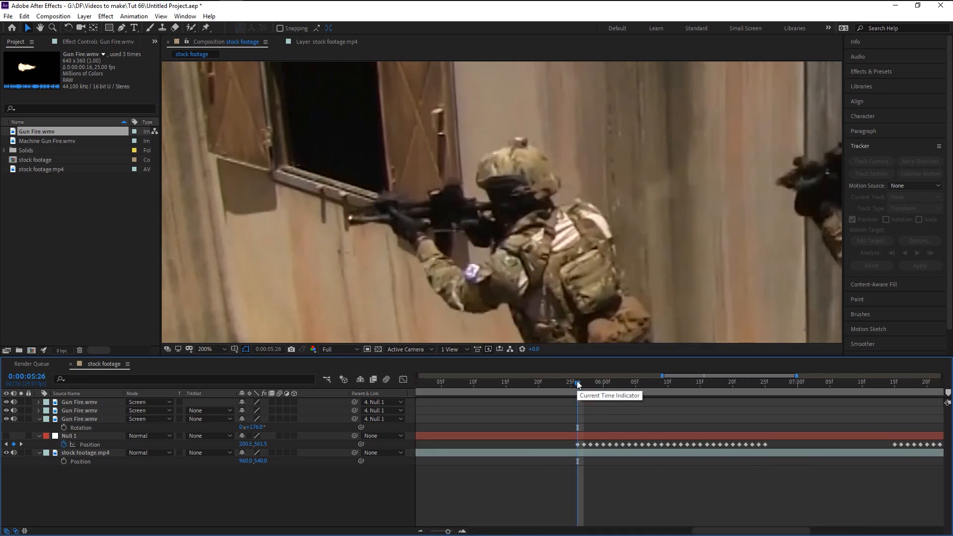
click(583, 381)
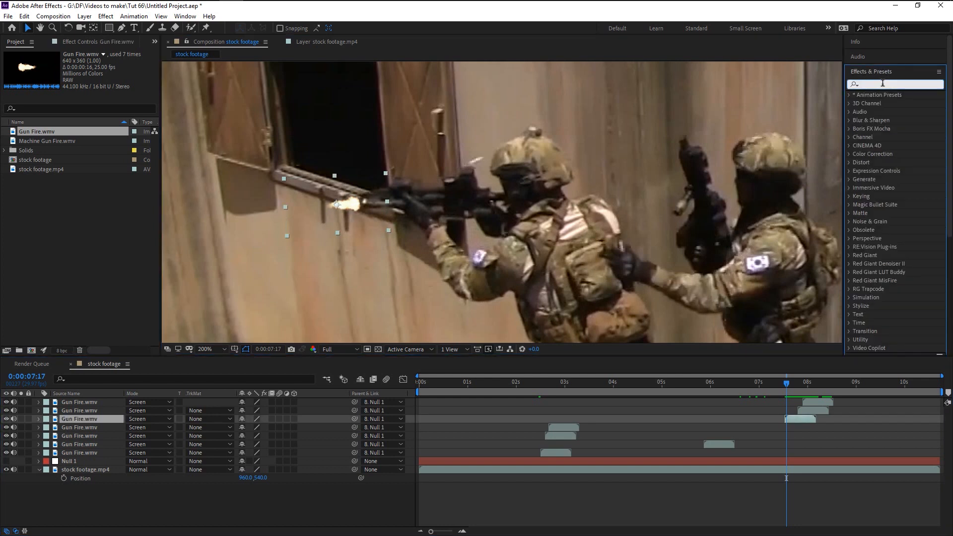
Step: Add a Curves effect to a Gun Fire layer with an S-shaped curve for contrast
text(curves)
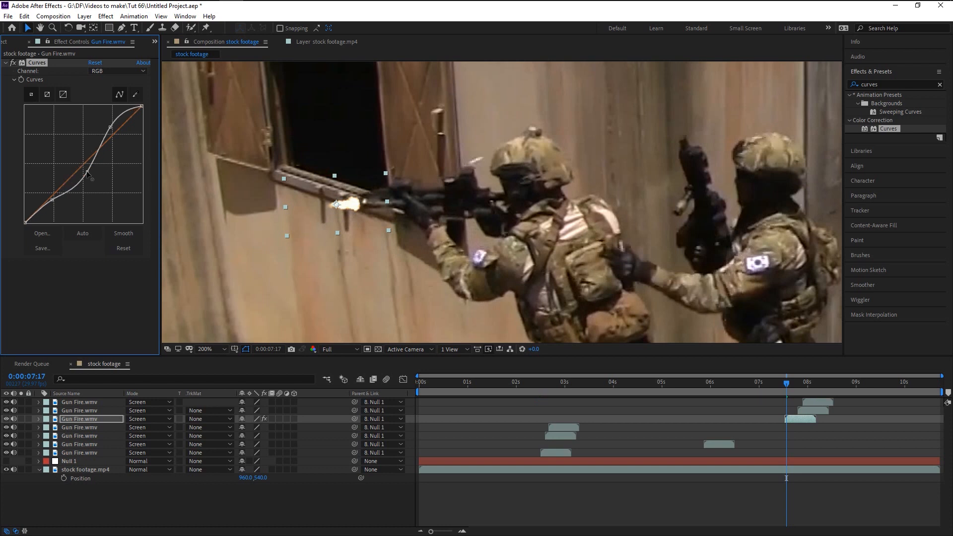
drag(86, 175, 89, 171)
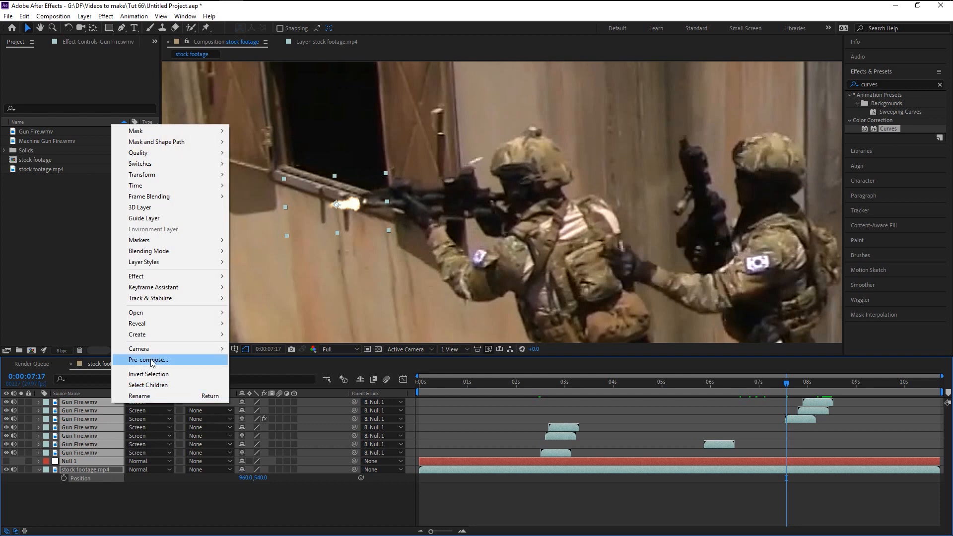
Step: Pre-compose all layers into Pre-comp 1 and reach the Composition menu
click(148, 359)
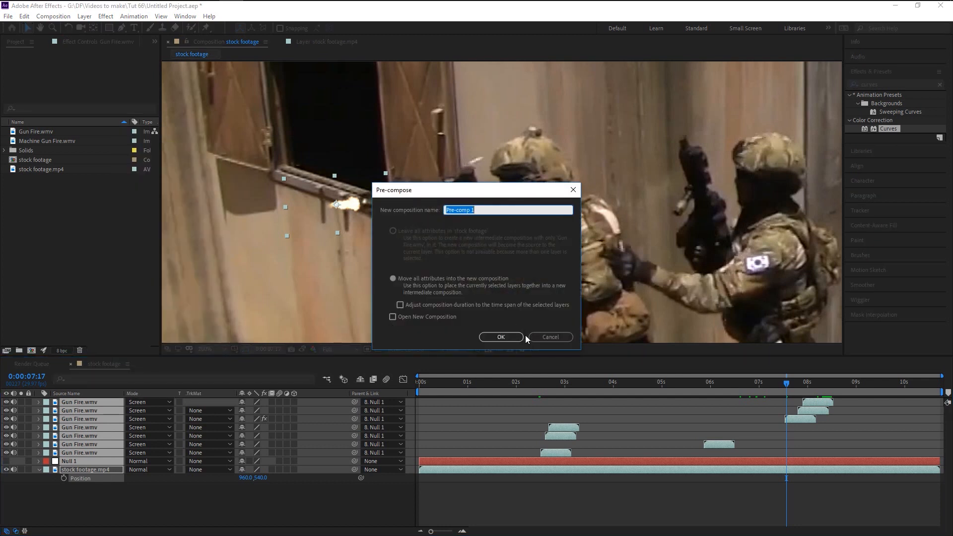
click(500, 336)
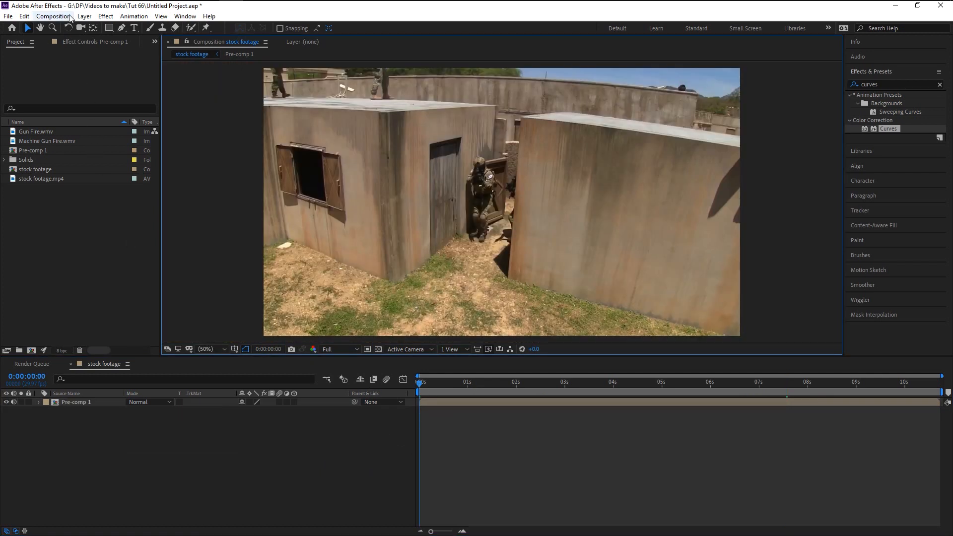
click(52, 16)
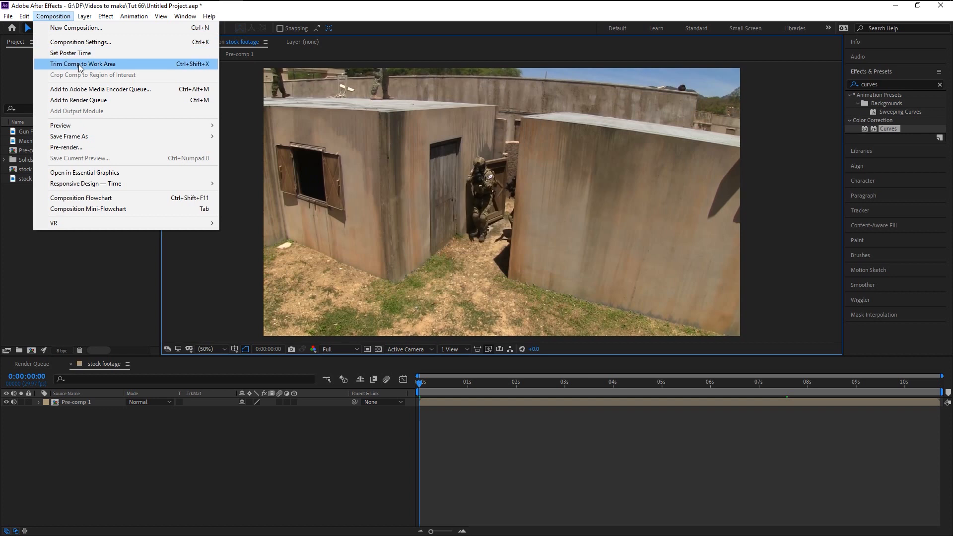
mouse_move(78, 99)
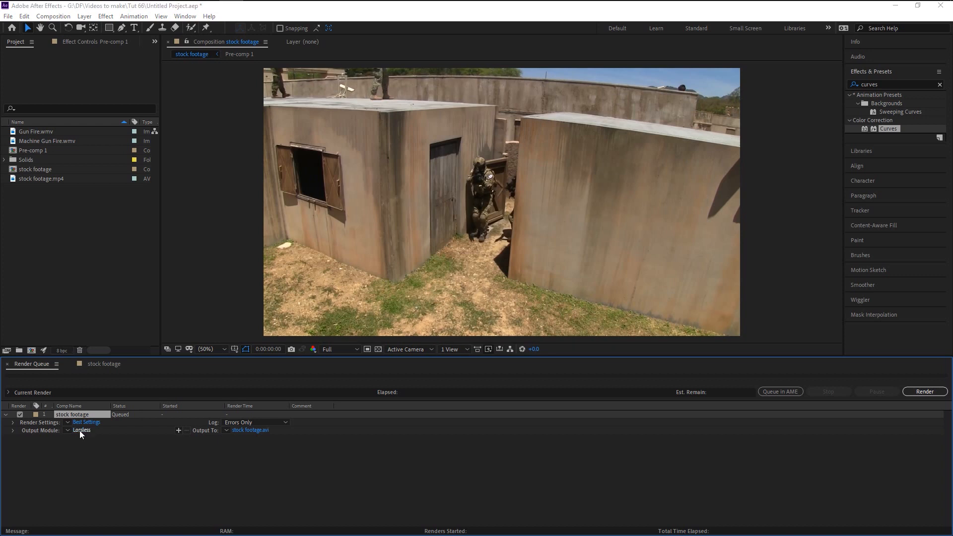
Step: Set the queued render's Lossless output module format to QuickTime and confirm
click(82, 430)
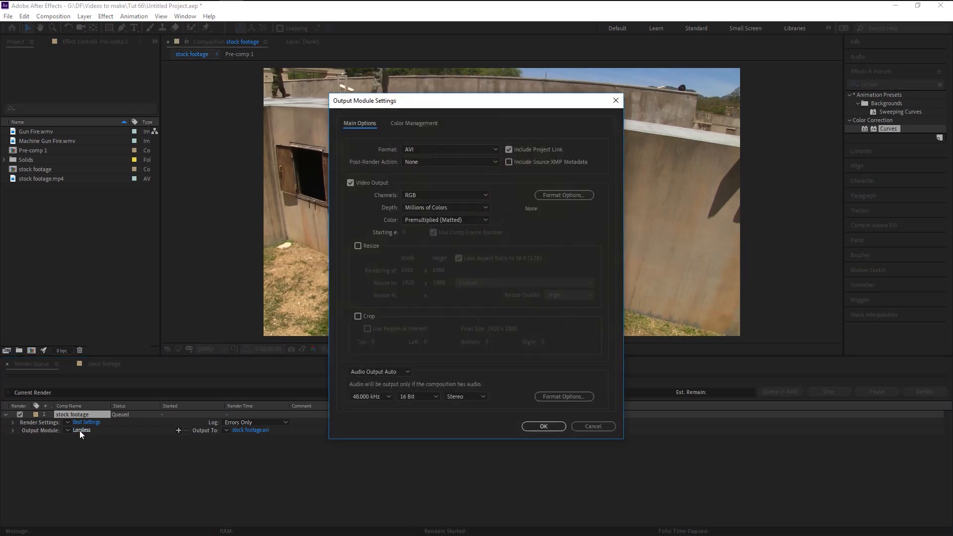
click(449, 149)
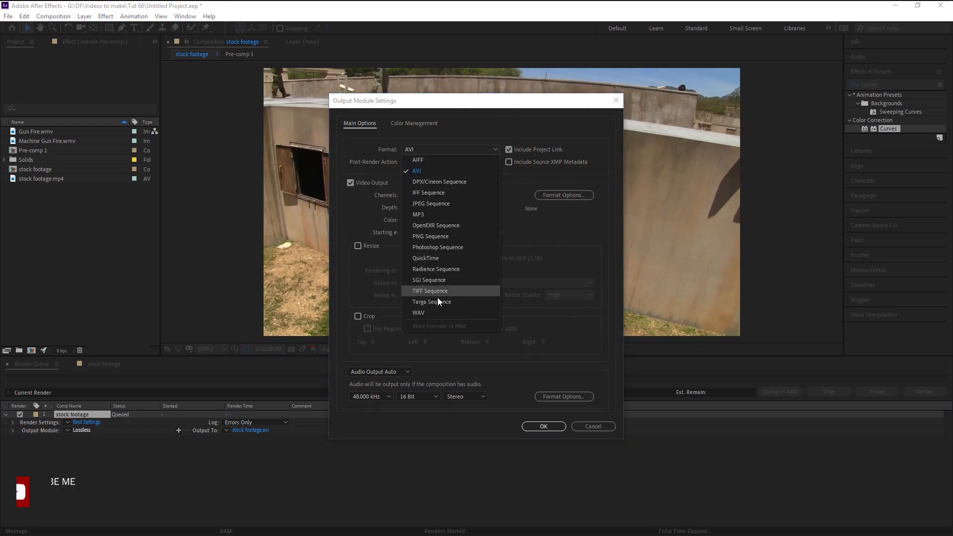
mouse_move(440, 214)
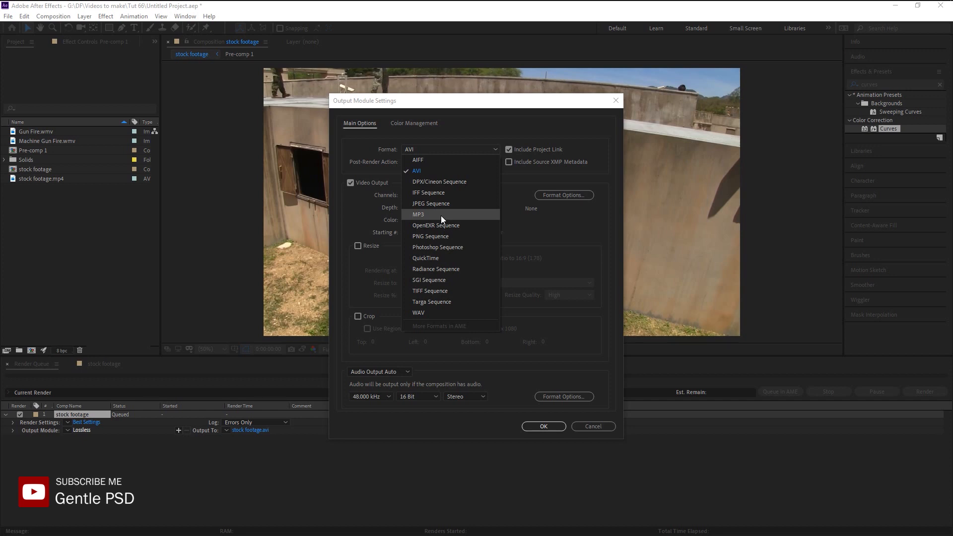
click(425, 258)
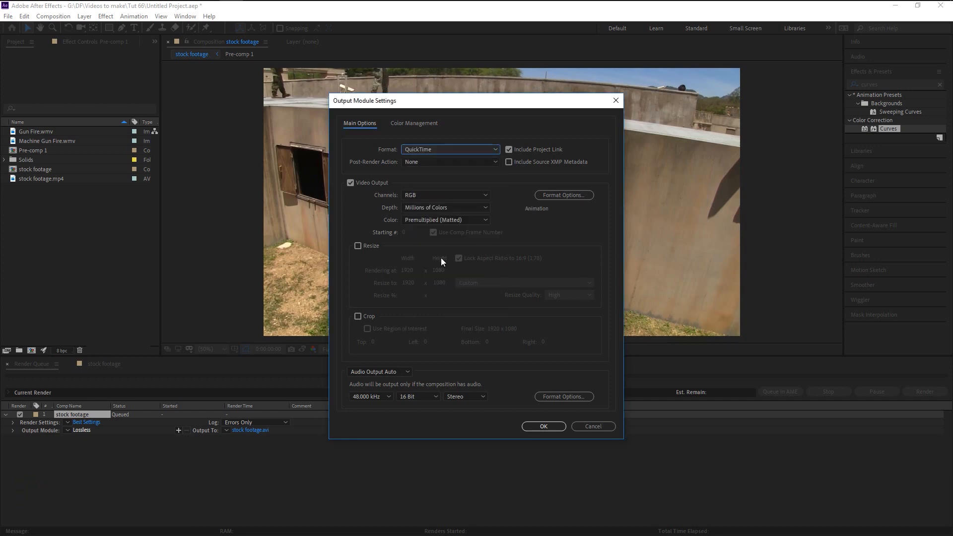
click(541, 426)
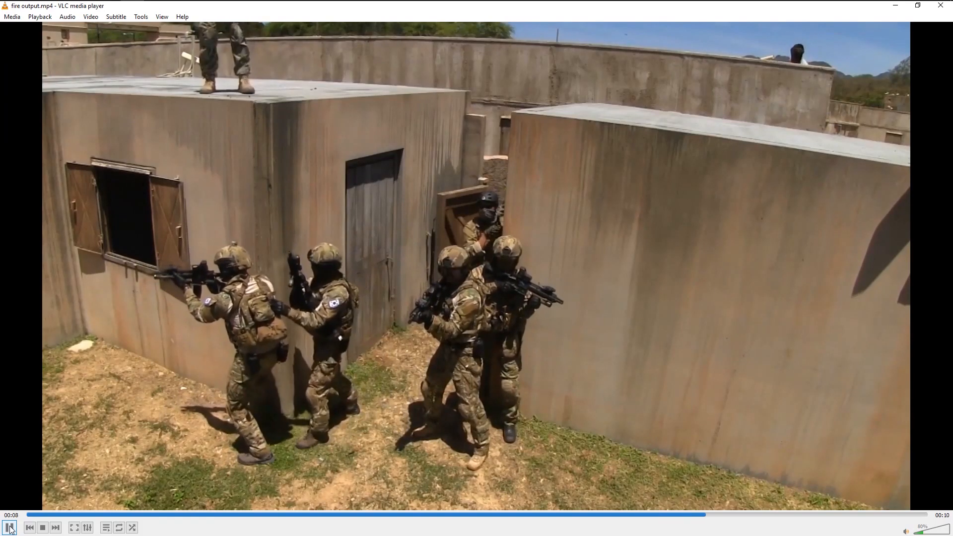
Step: Play the rendered fire output.mp4 in VLC through its final seconds and pause it
click(10, 527)
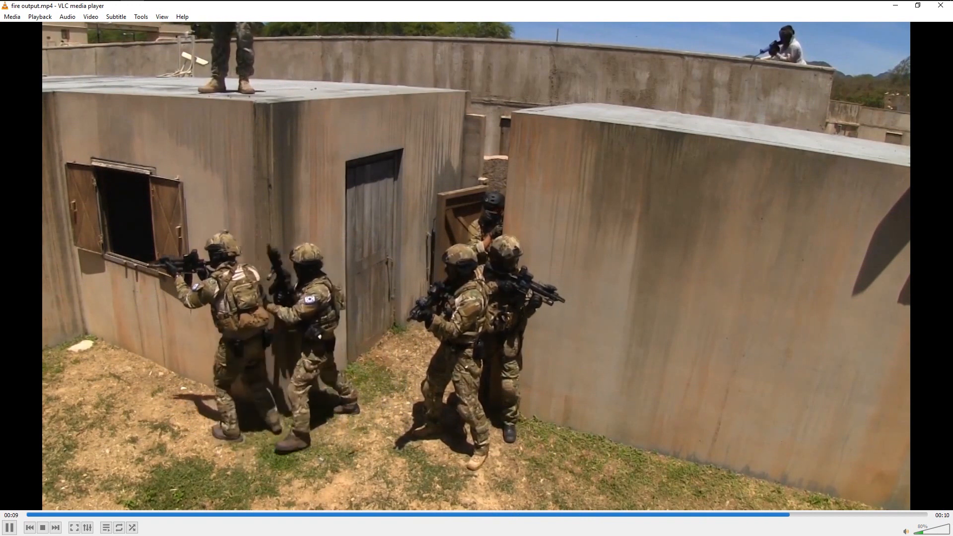
click(9, 526)
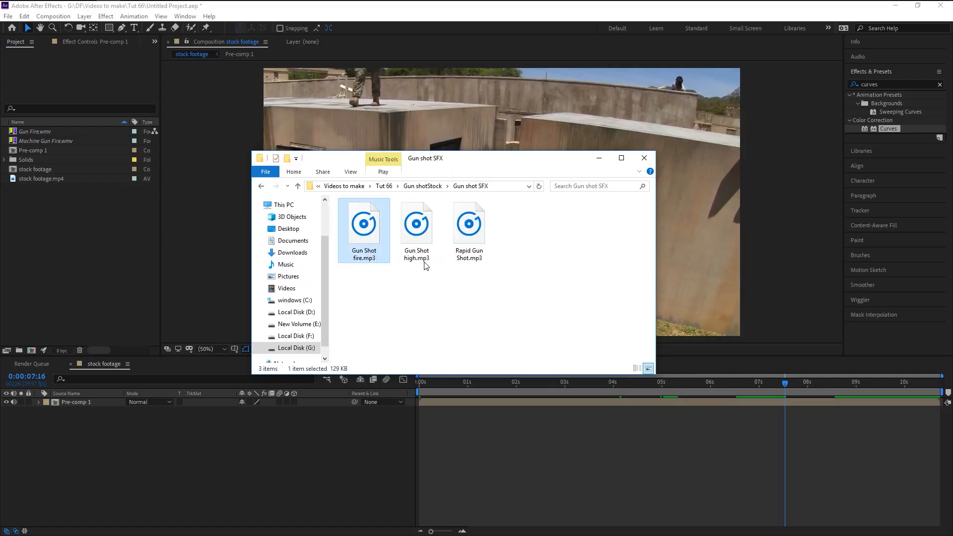
Step: Select Gun Shot high.mp3 in the Gun shot SFX folder
click(415, 226)
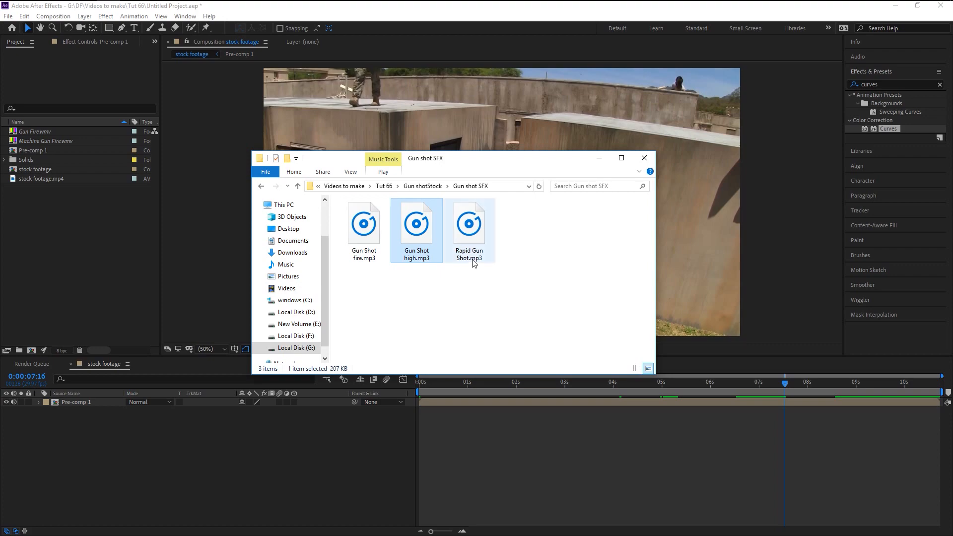